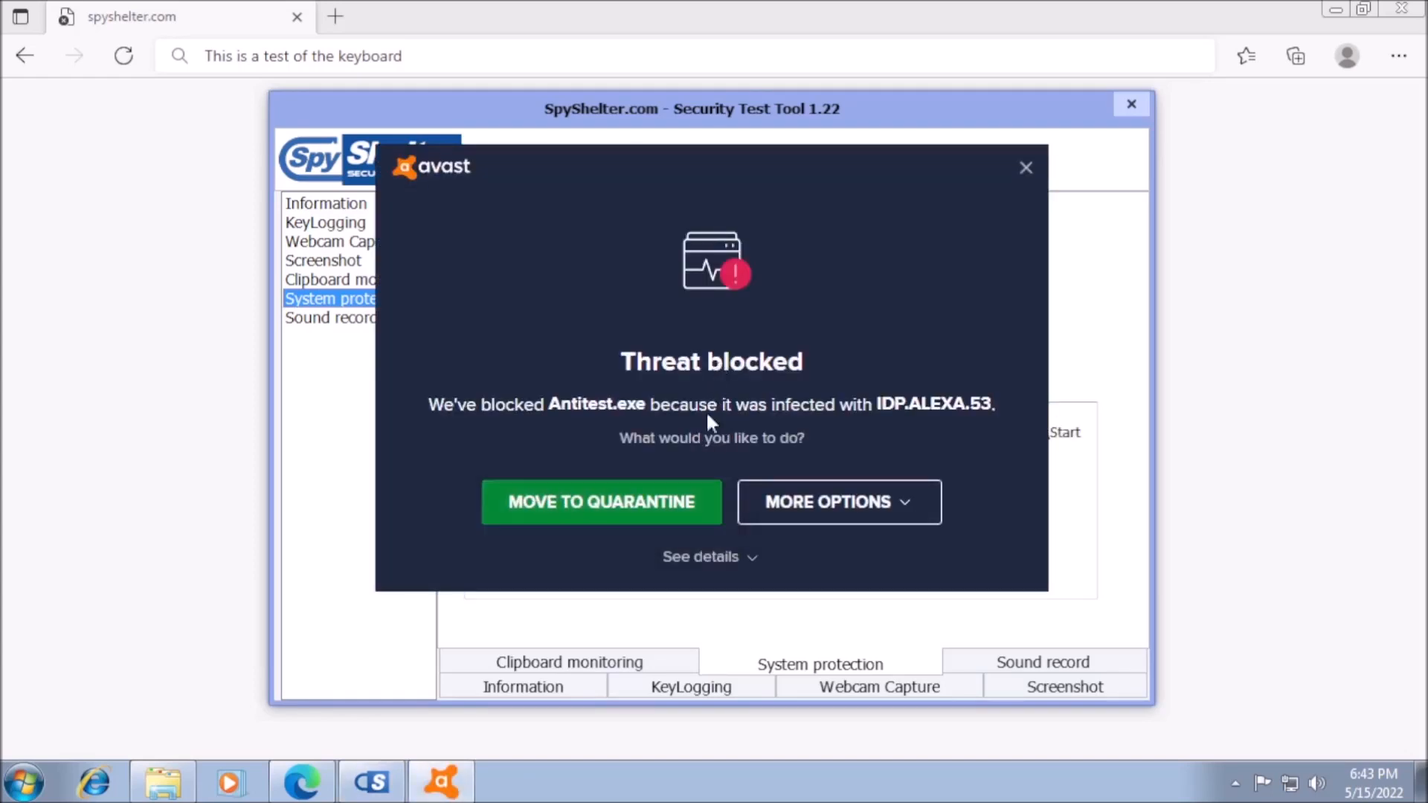
# Respond to Avast's Threat blocked alert for Antitest.exe (IDP.ALEXA.53)
pyautogui.click(601, 503)
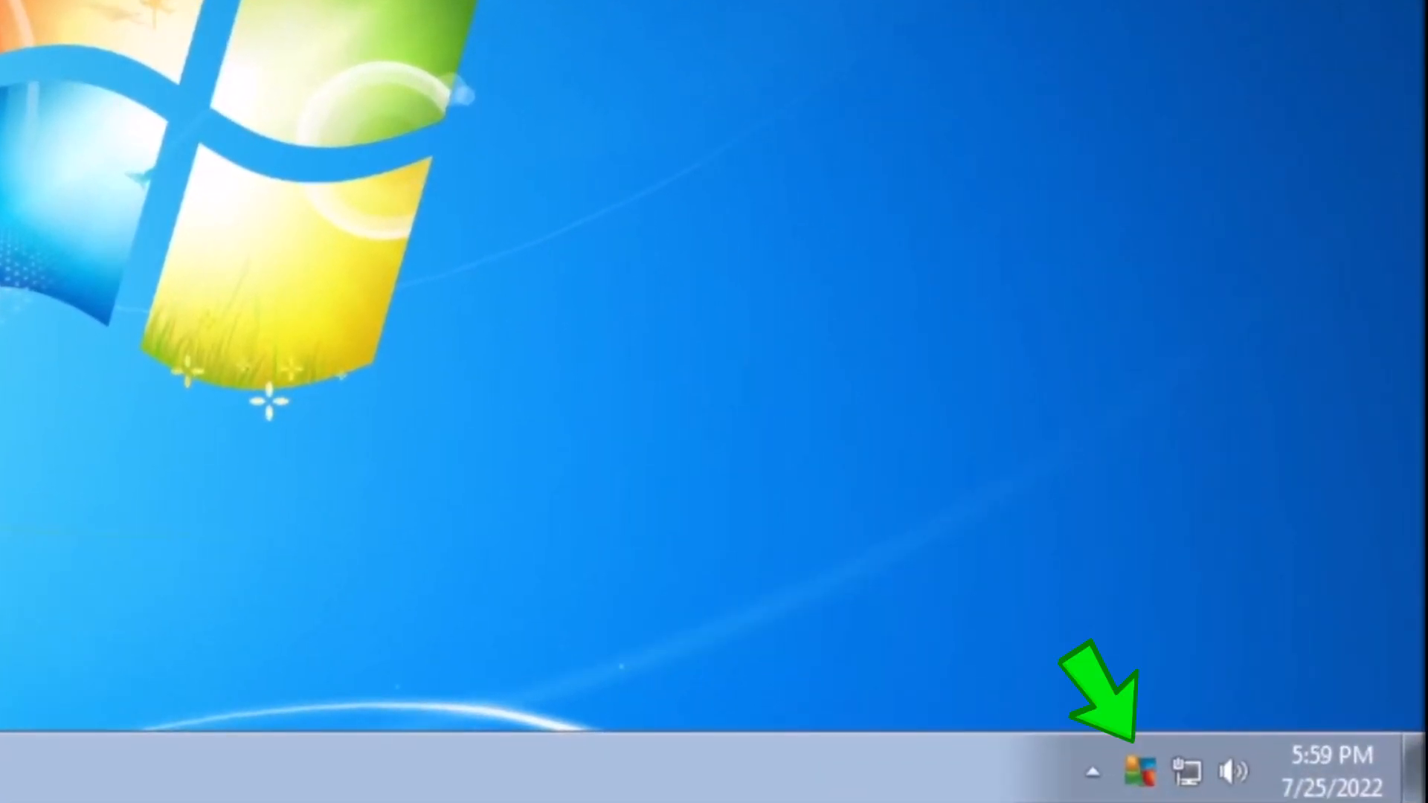
# Open Avast's Core Shields page to confirm the File, Behavior and Web Shields are on
pyautogui.click(1133, 770)
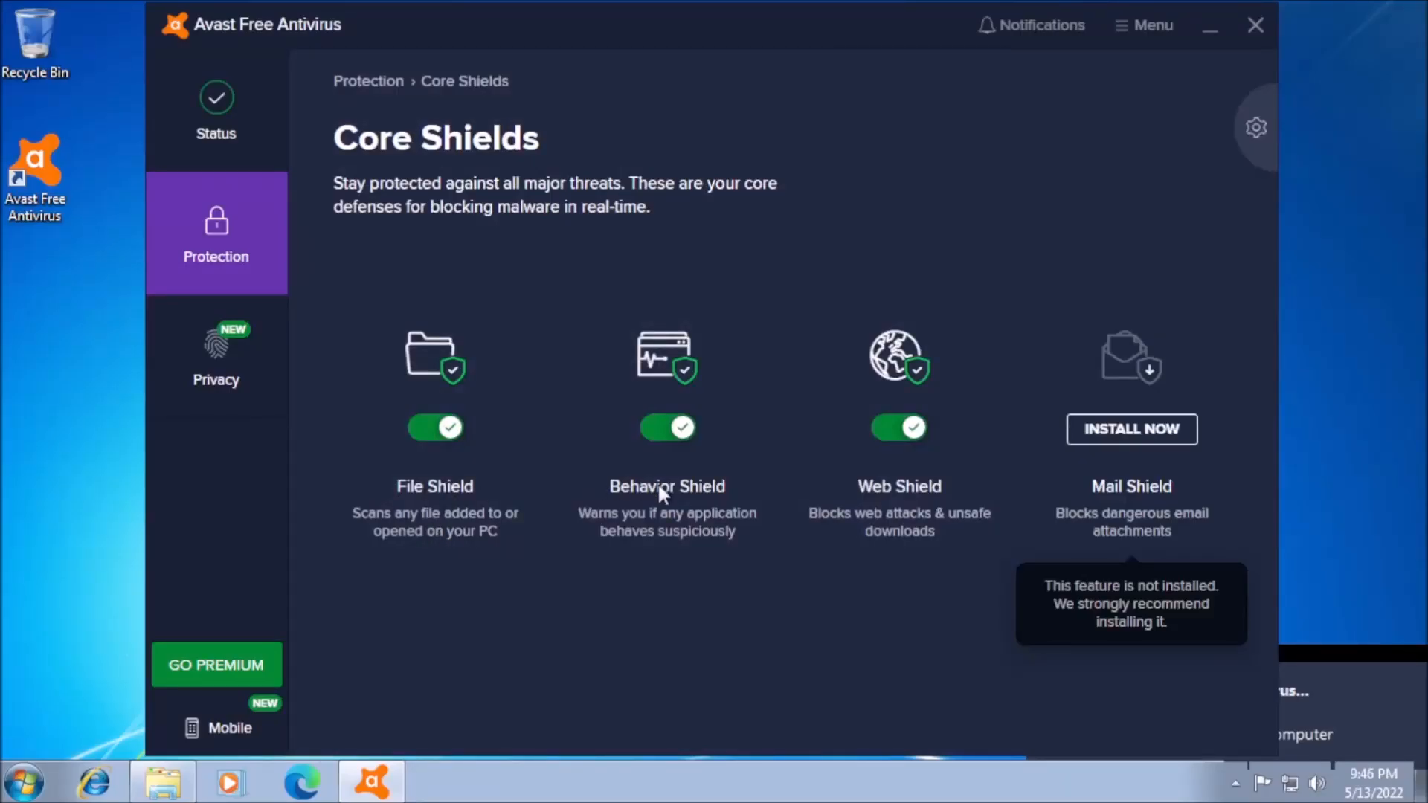
pyautogui.moveTo(928, 499)
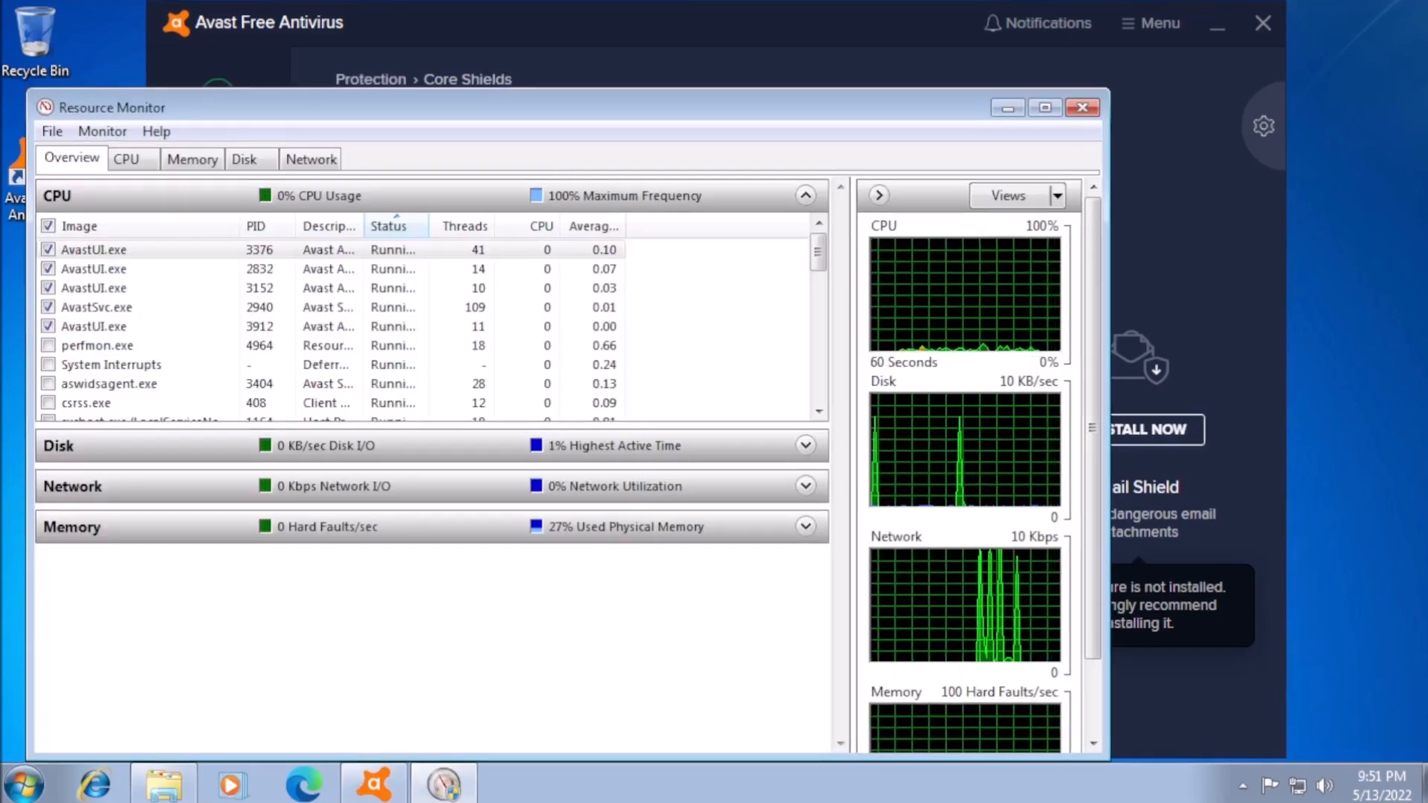
# Show Resource Monitor's Memory tab for the AvastUI.exe and AvastSvc.exe processes
pyautogui.click(233, 114)
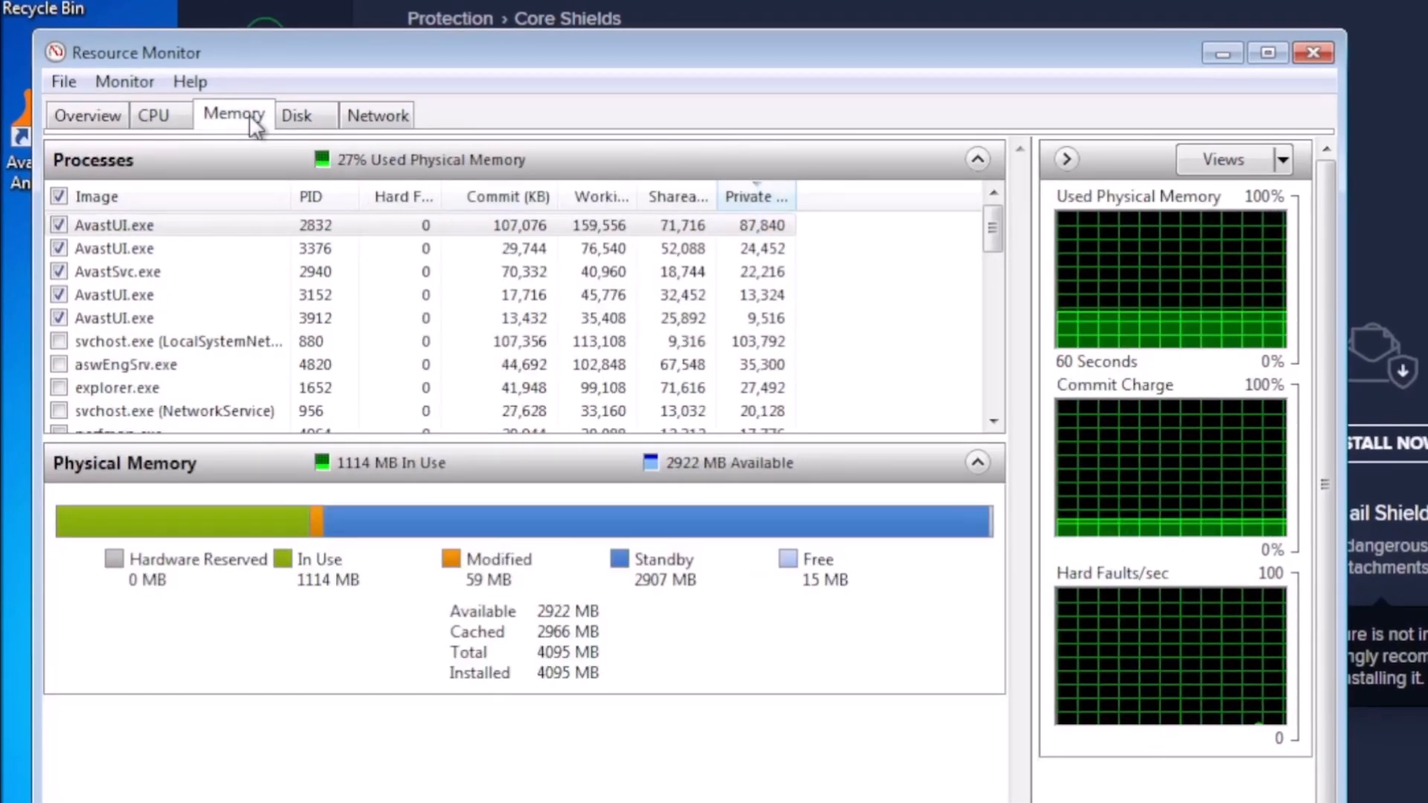
pyautogui.click(601, 196)
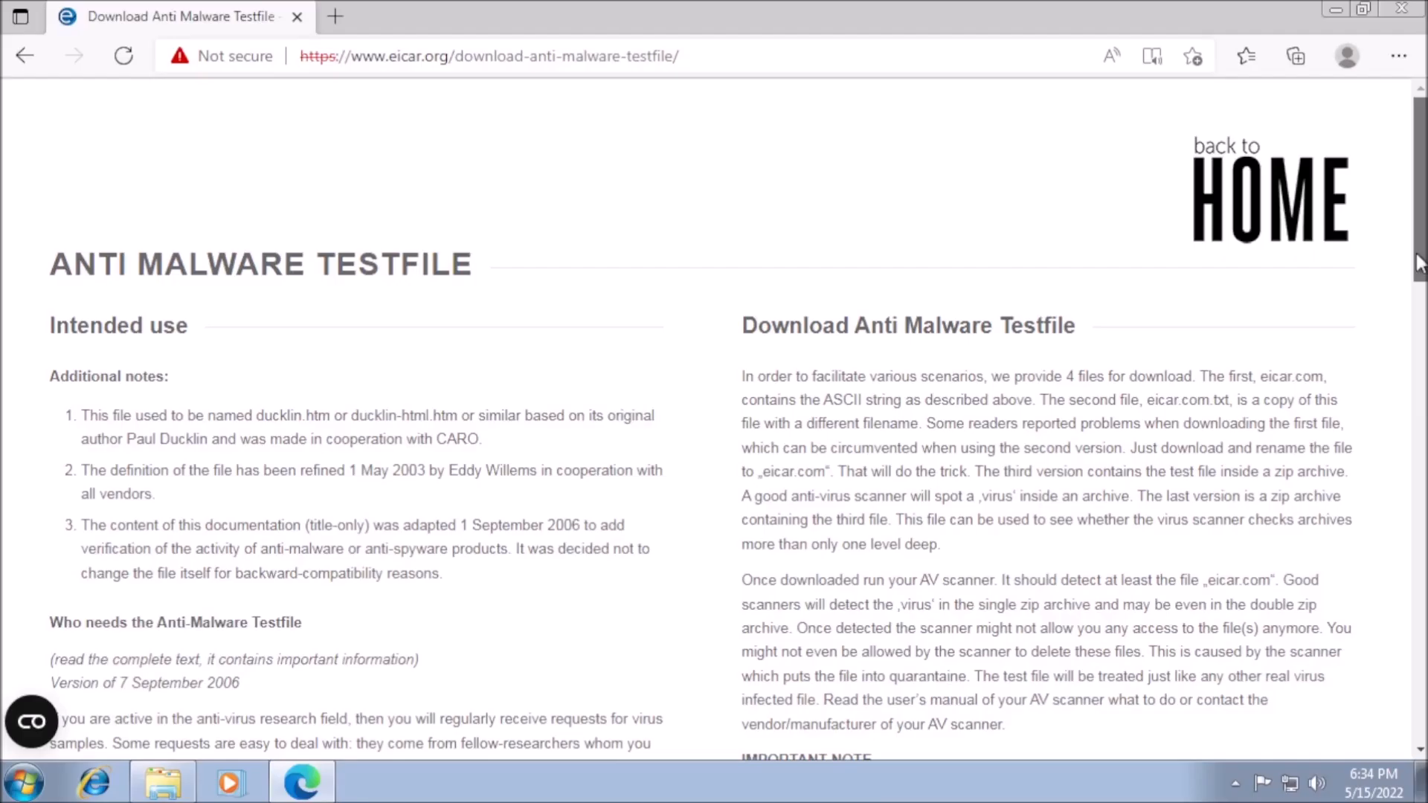
# Download the HTTPS eicar.com test file and close Avast's Threat secured alert
pyautogui.scroll(-3)
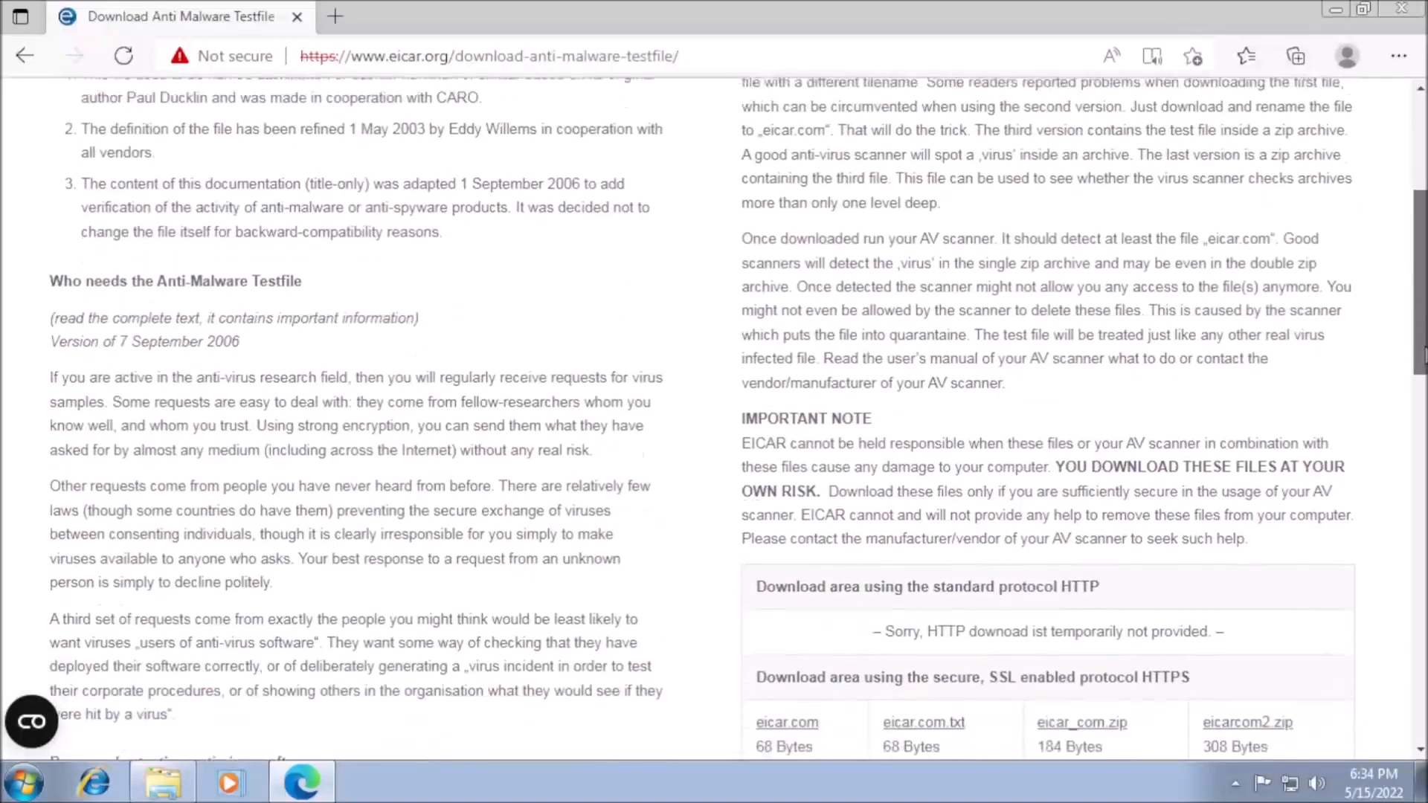
pyautogui.scroll(-3)
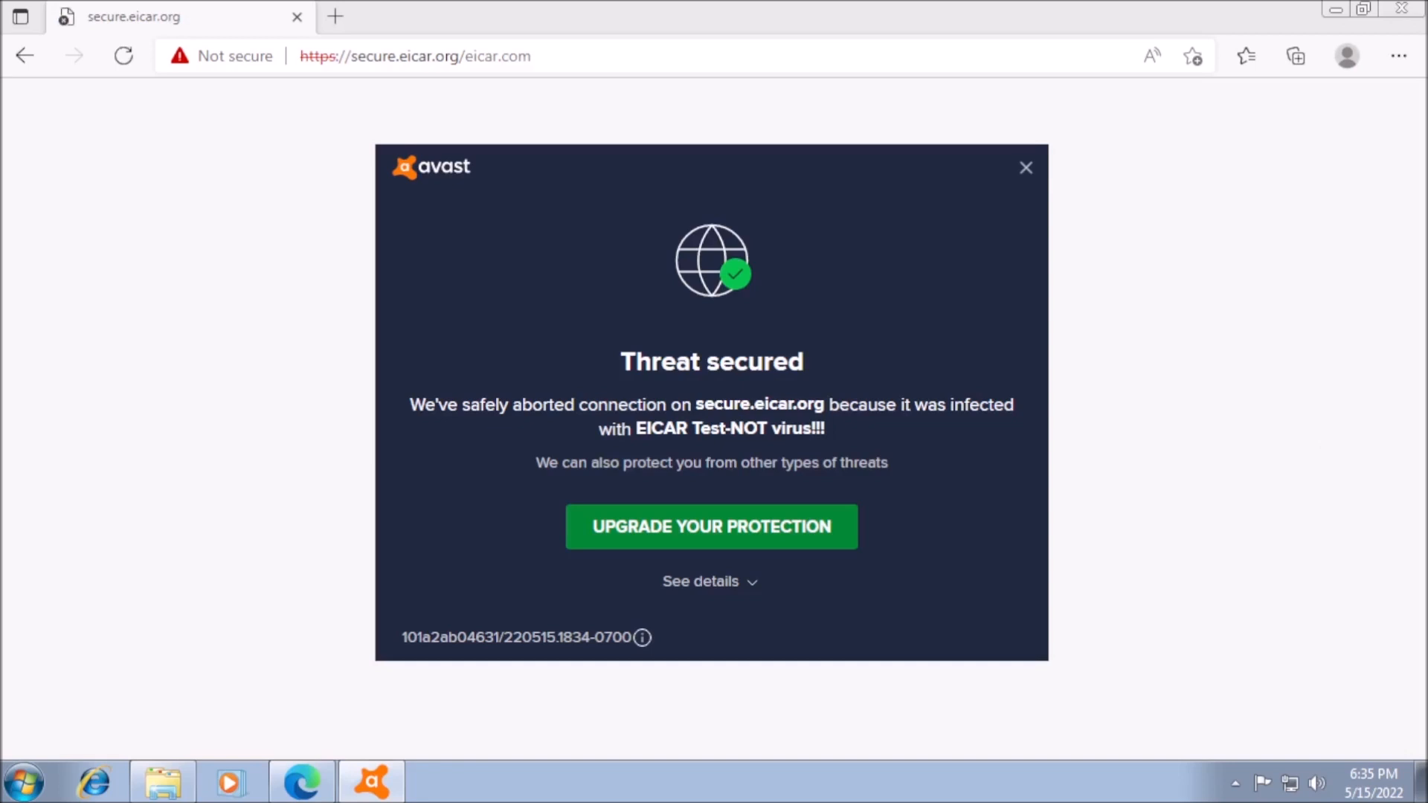
pyautogui.click(122, 56)
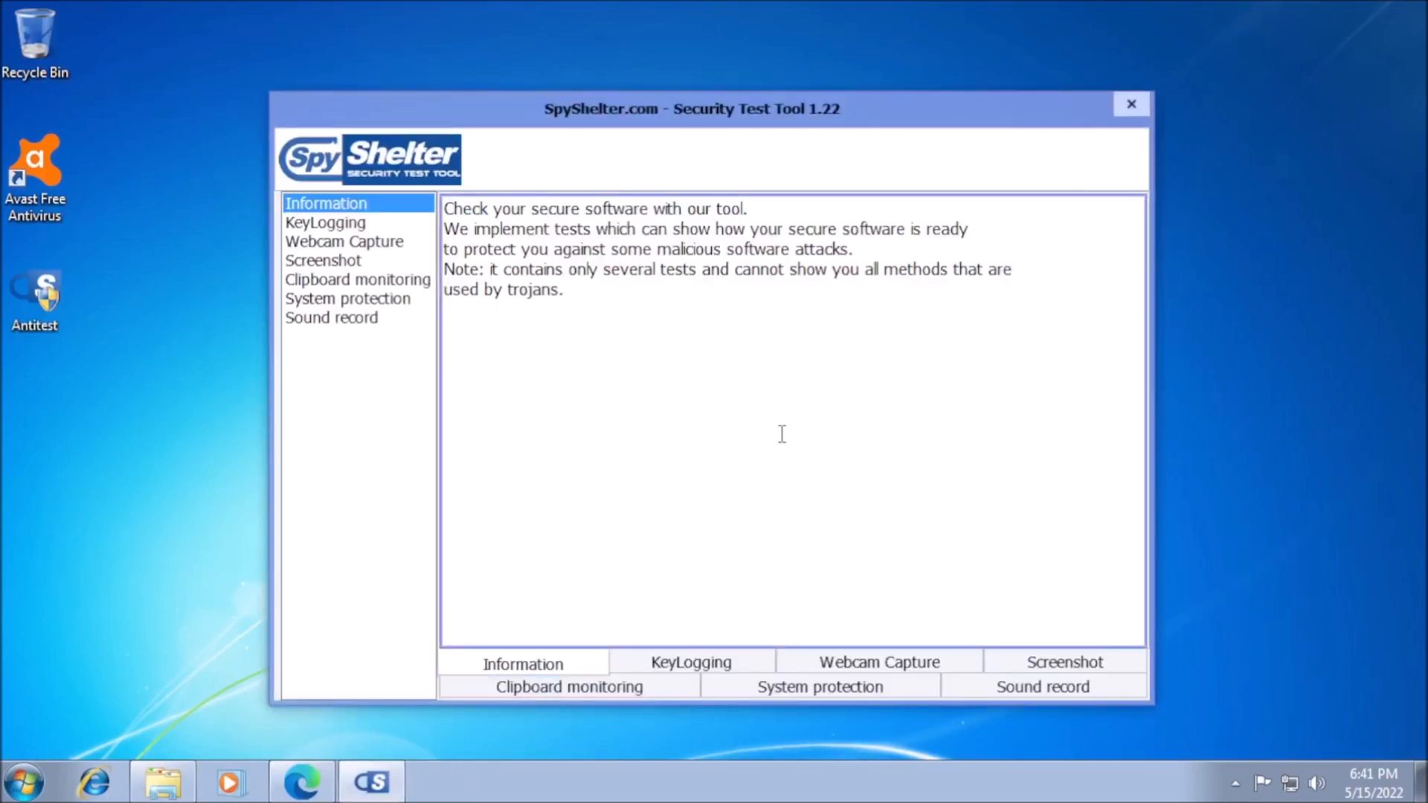
pyautogui.moveTo(492, 238)
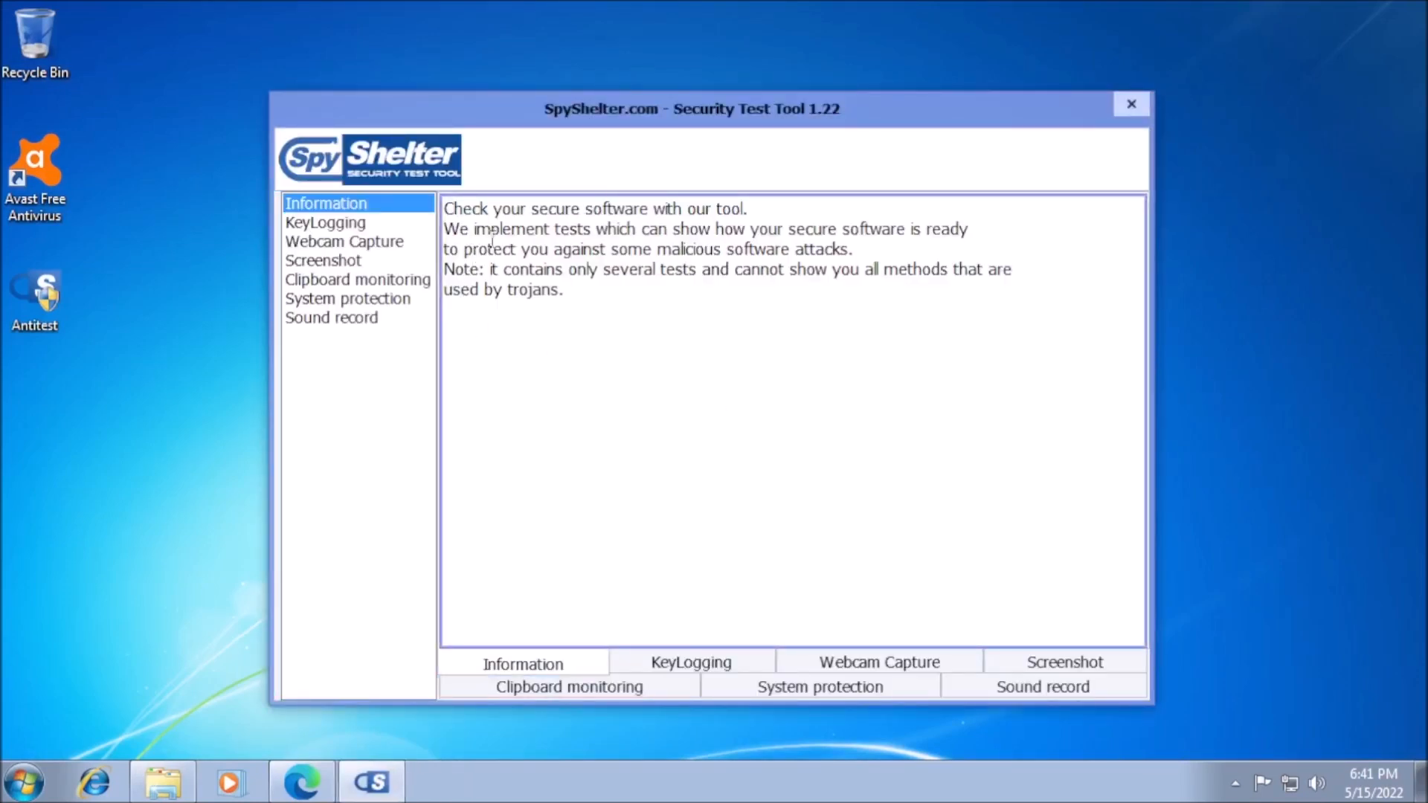
# Select KeyLogging in SpyShelter and start the test
pyautogui.click(325, 222)
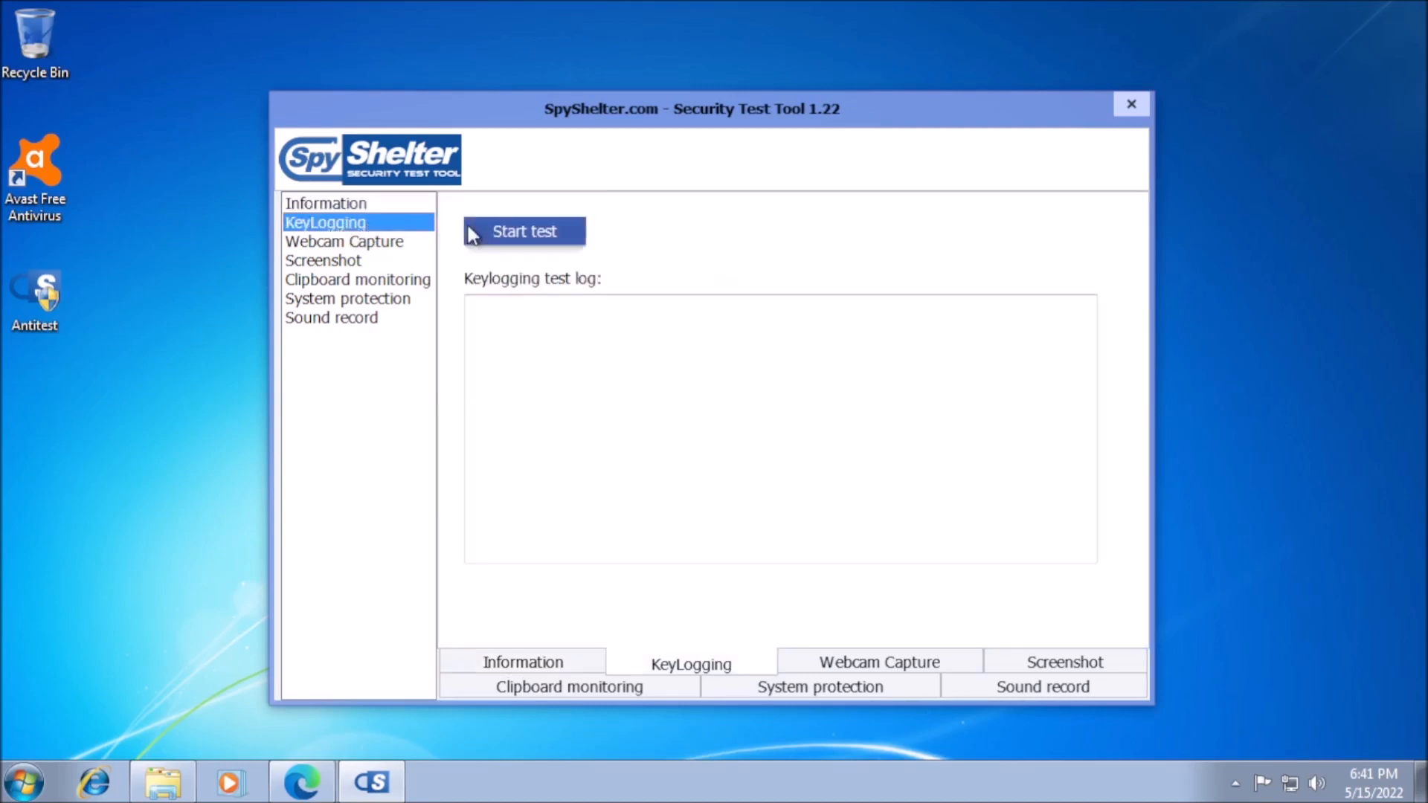
pyautogui.click(524, 231)
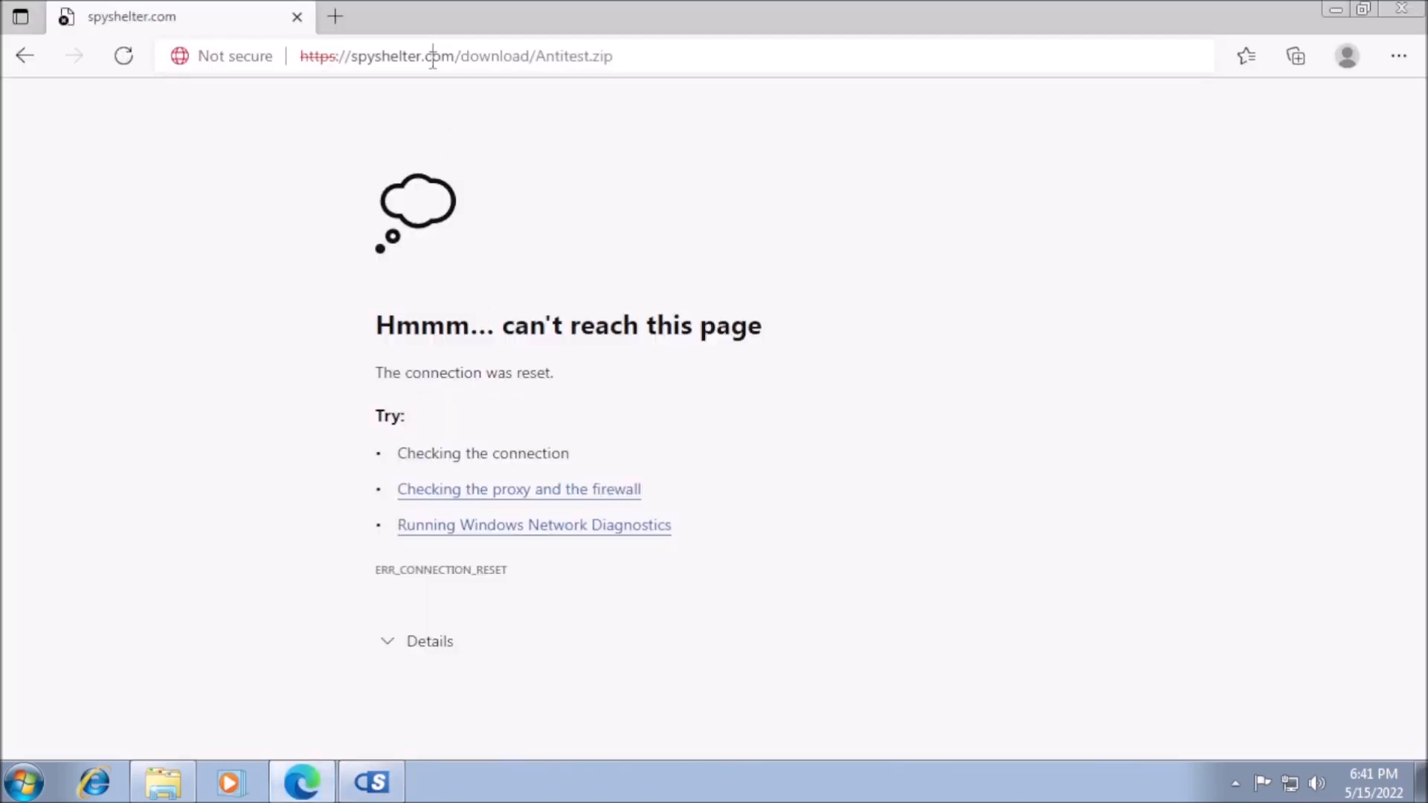
# Type 'This is a test' in Edge's address bar and pick the keyboard-test suggestion
pyautogui.write('This is a test')
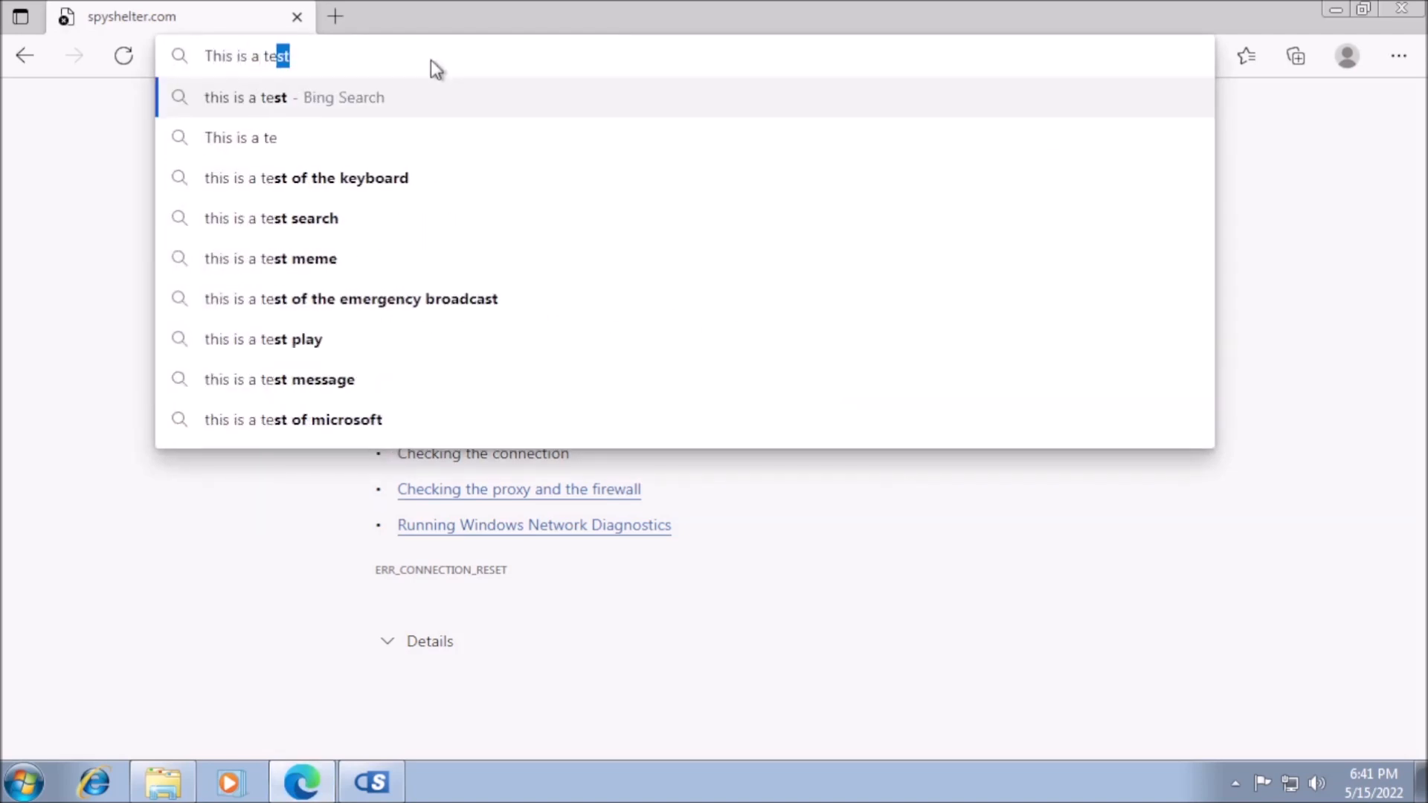
pyautogui.click(370, 782)
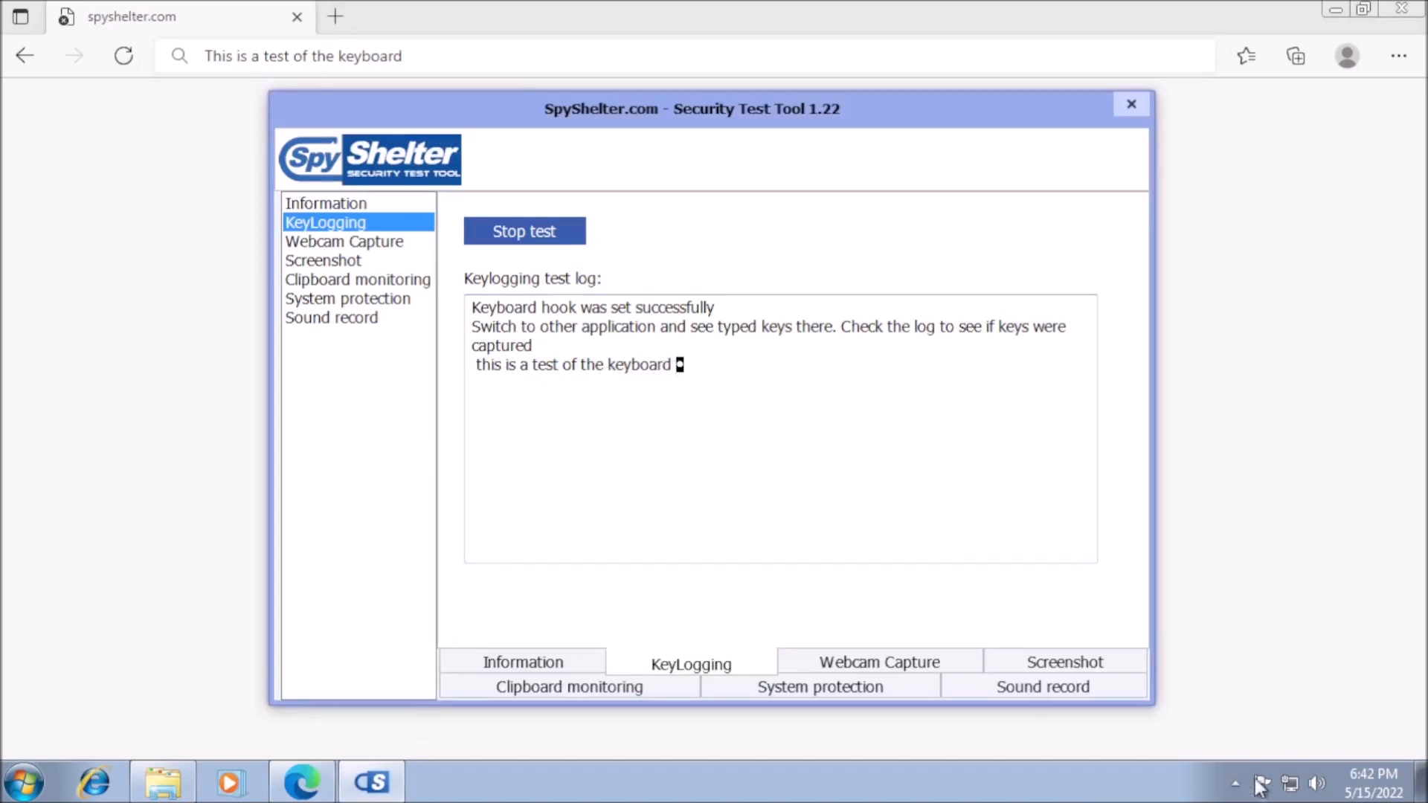
# Run SpyShelter's Test1a screenshot capture test
pyautogui.click(1234, 784)
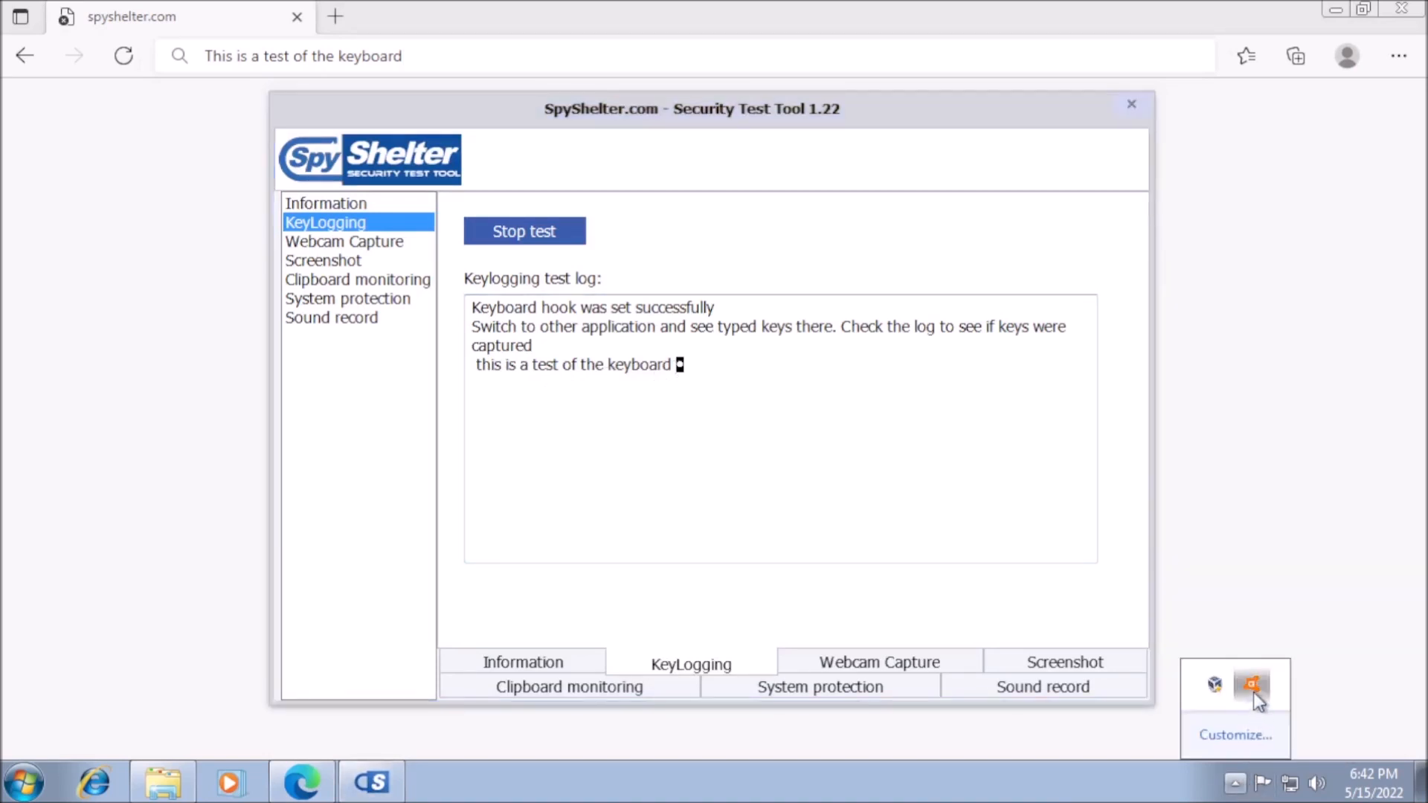
pyautogui.click(322, 260)
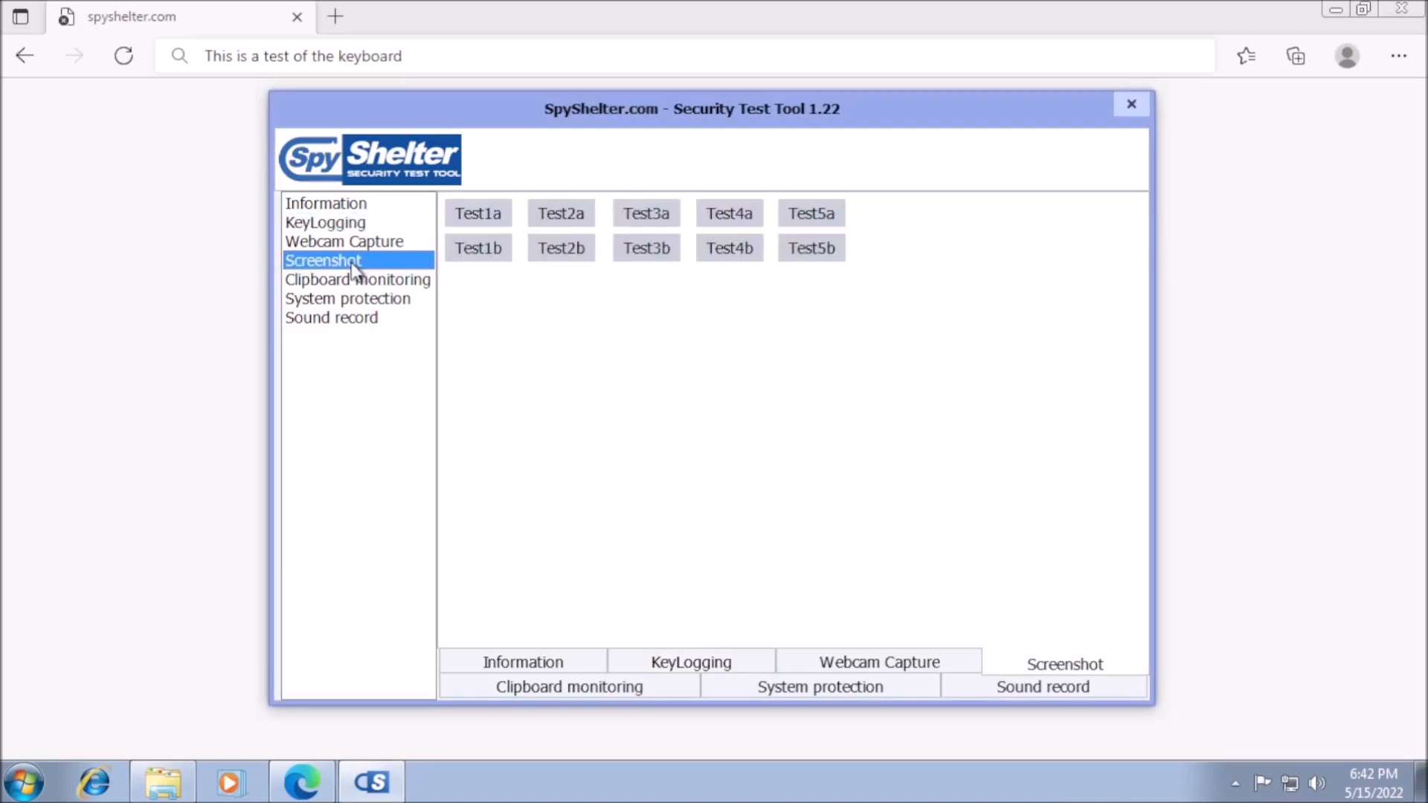
pyautogui.click(477, 214)
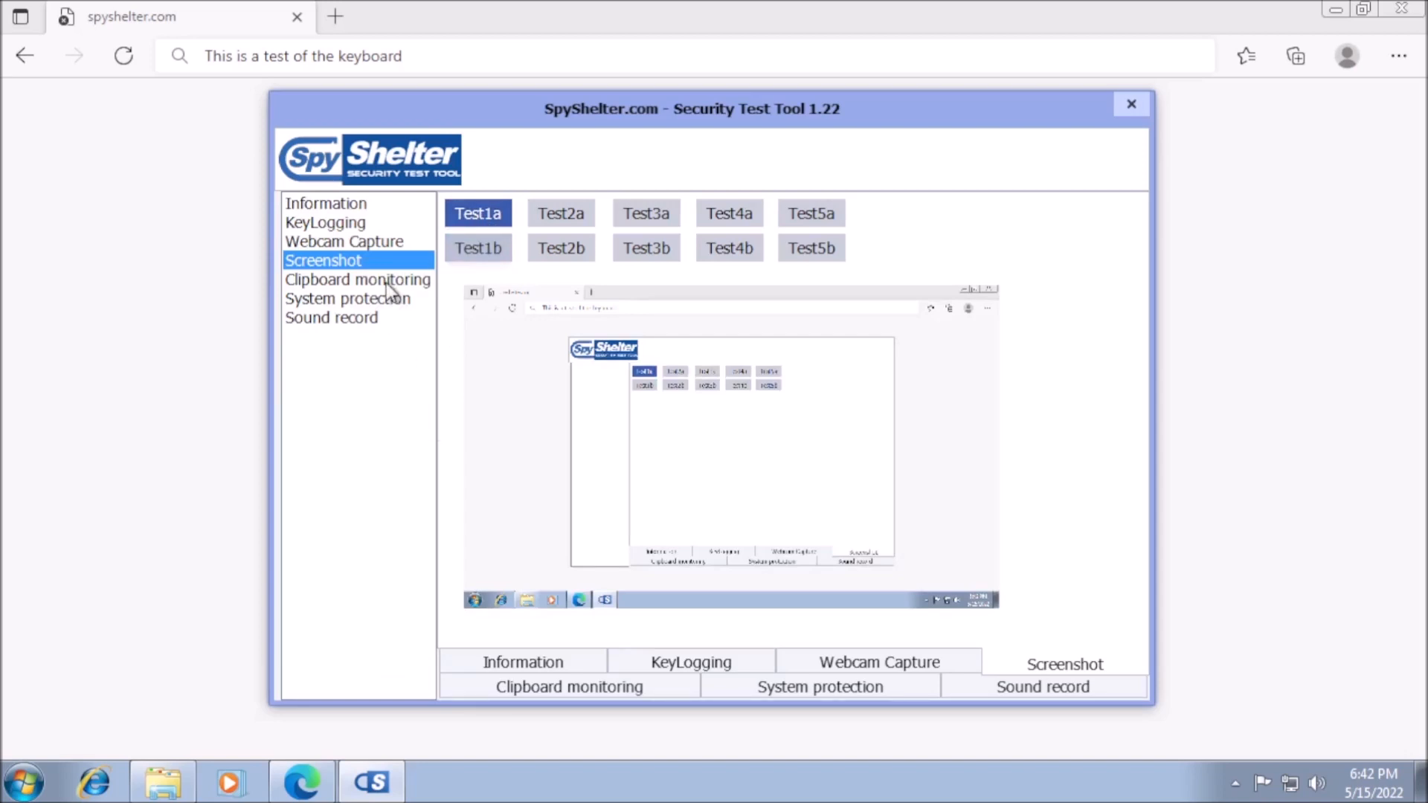
# Run the second system protection registry test and respond to Avast's Antitest.exe alert
pyautogui.click(348, 298)
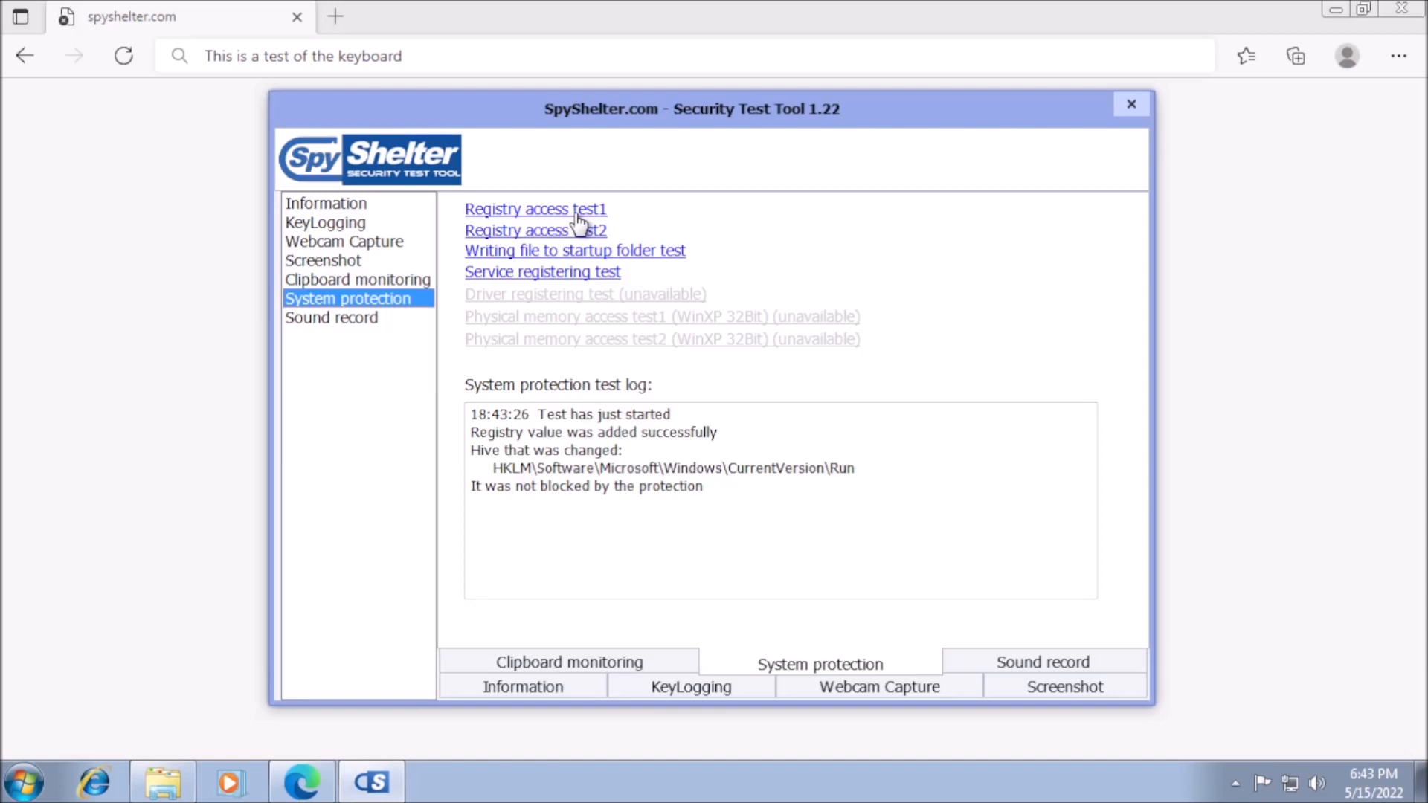
pyautogui.click(535, 230)
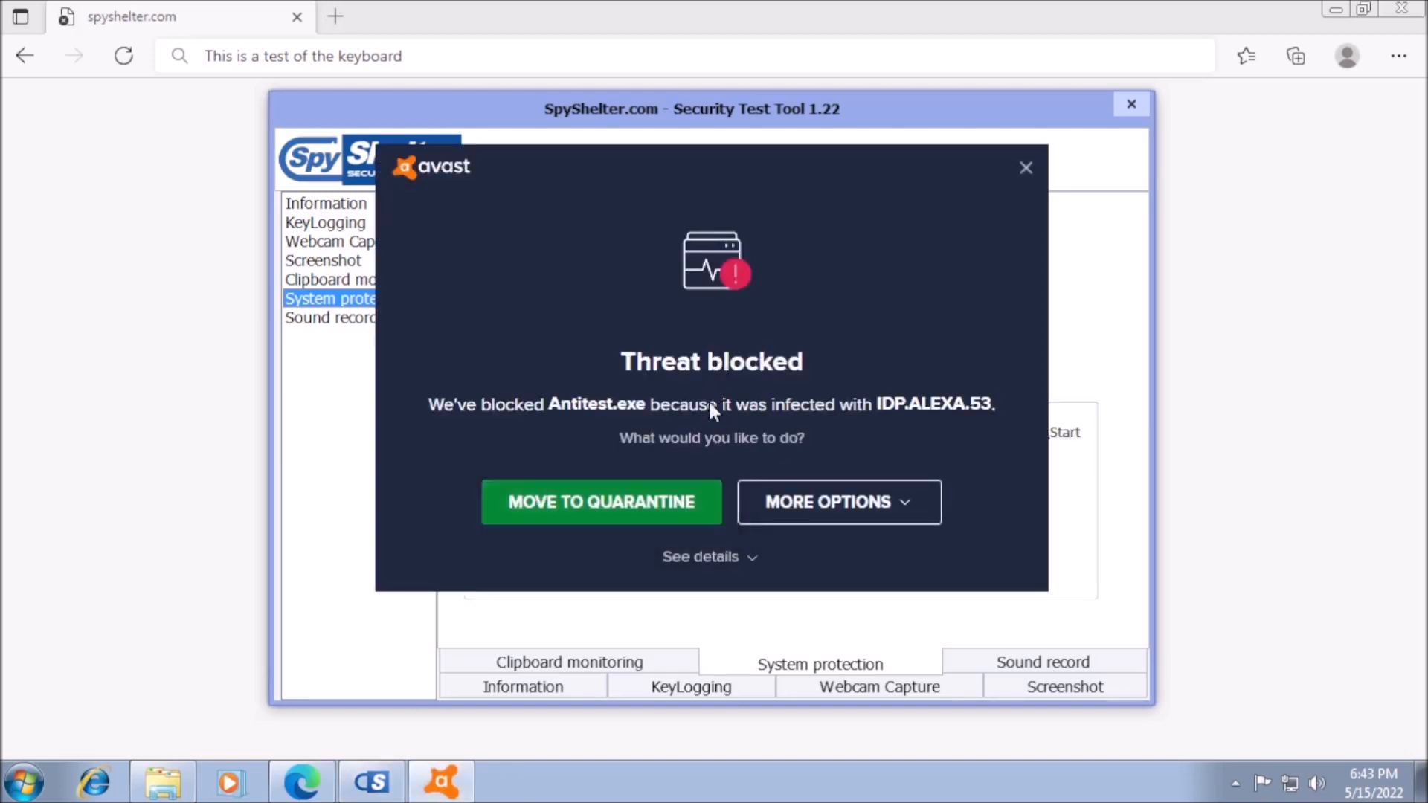
pyautogui.click(601, 502)
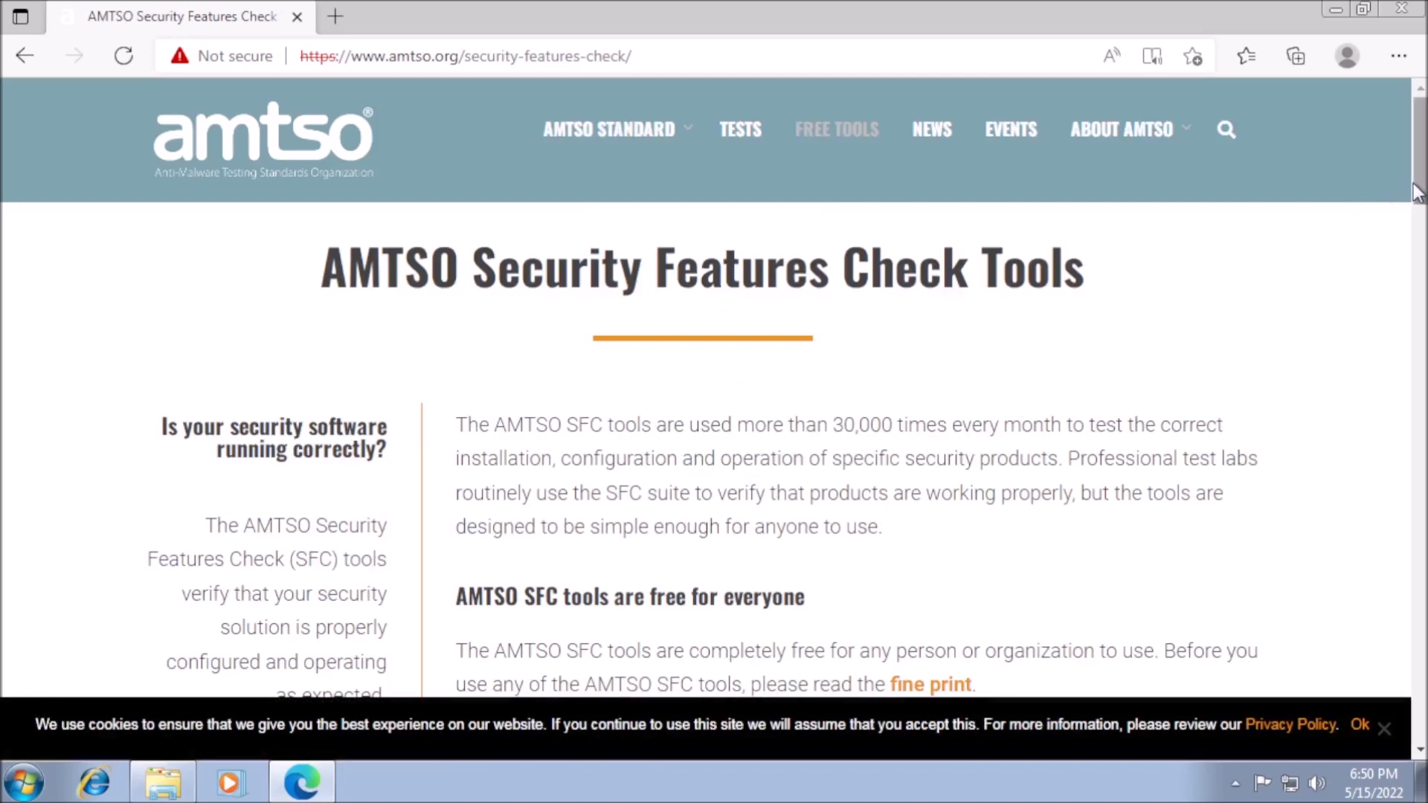
# Open AMTSO's 'Detects drive-by downloads of malware' check and scroll to LAUNCH THE TEST
pyautogui.scroll(-3)
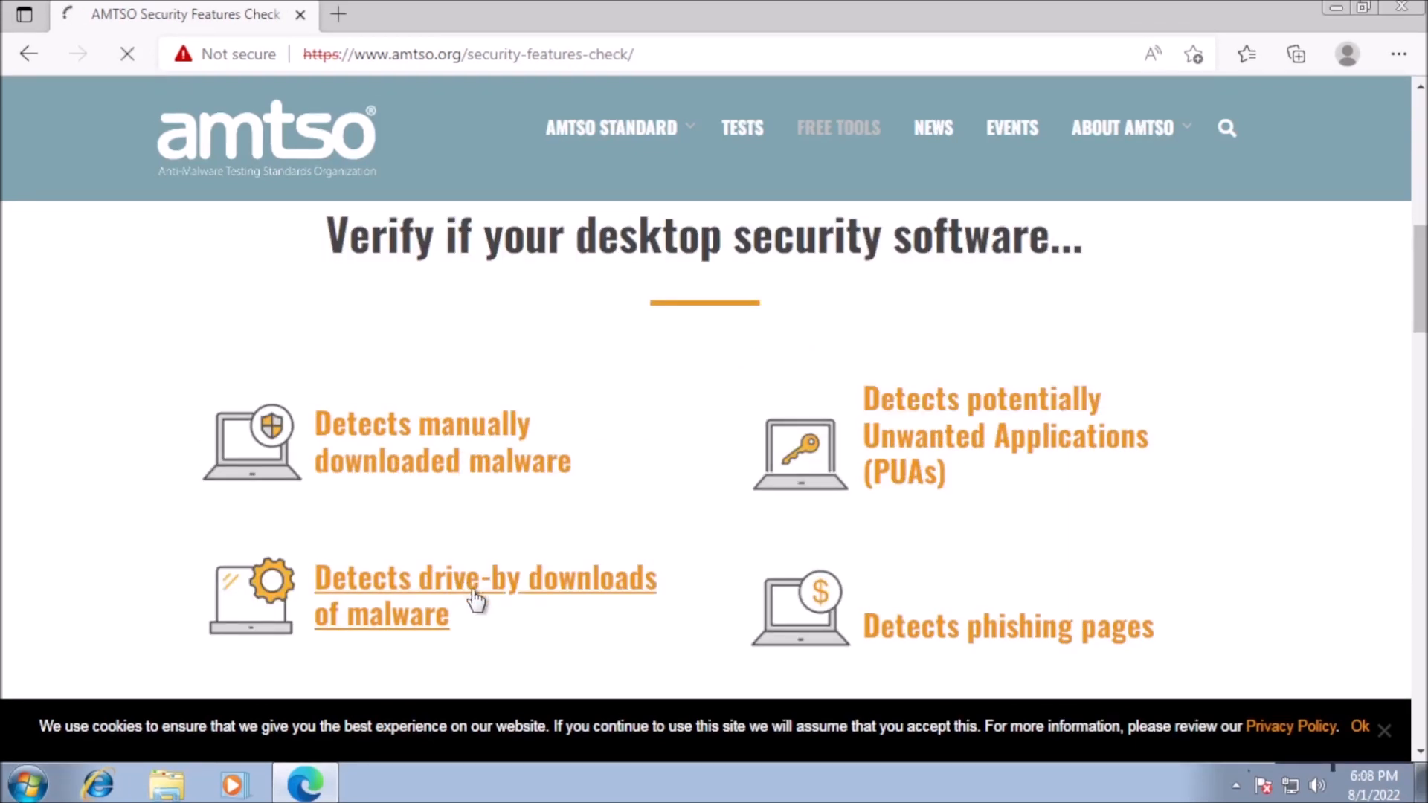
pyautogui.click(484, 577)
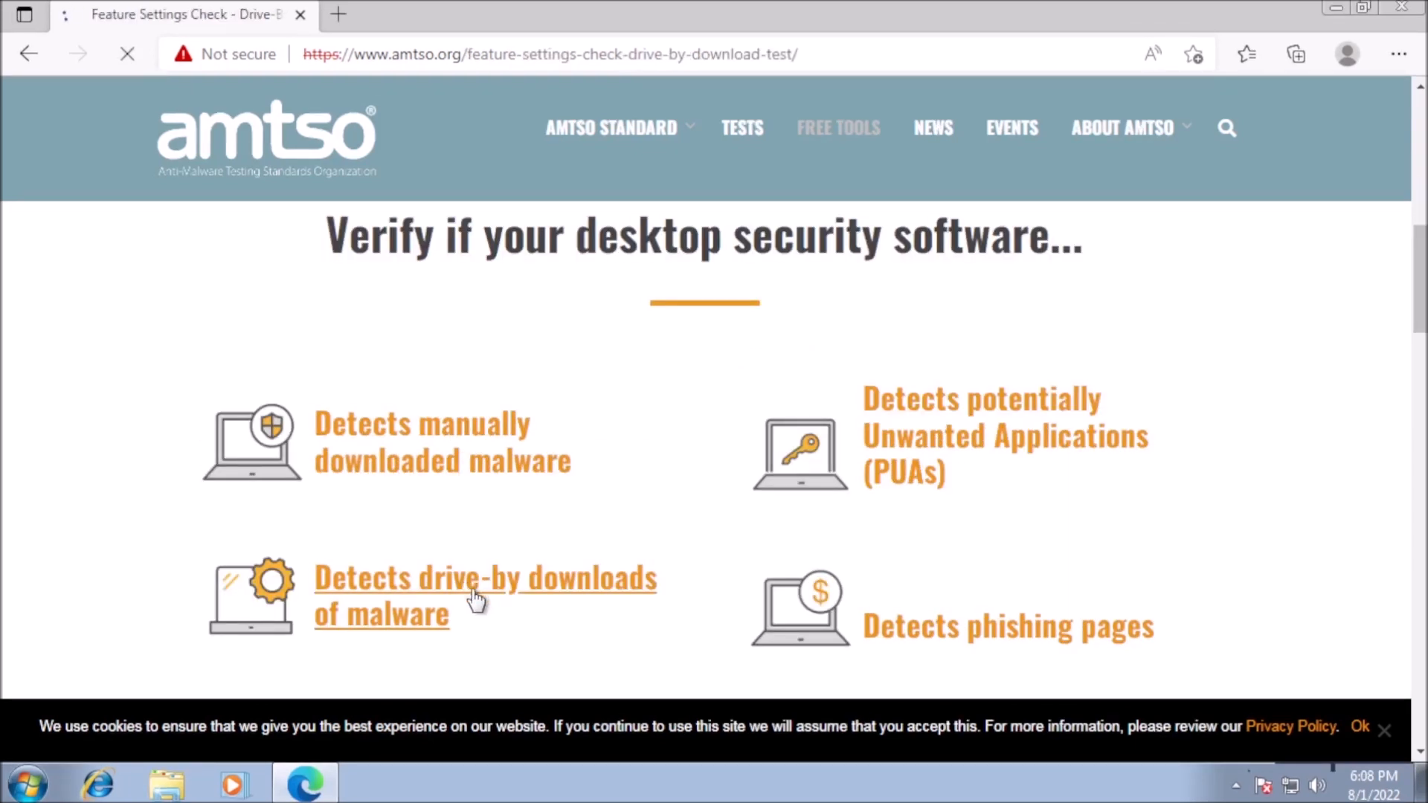
pyautogui.click(484, 595)
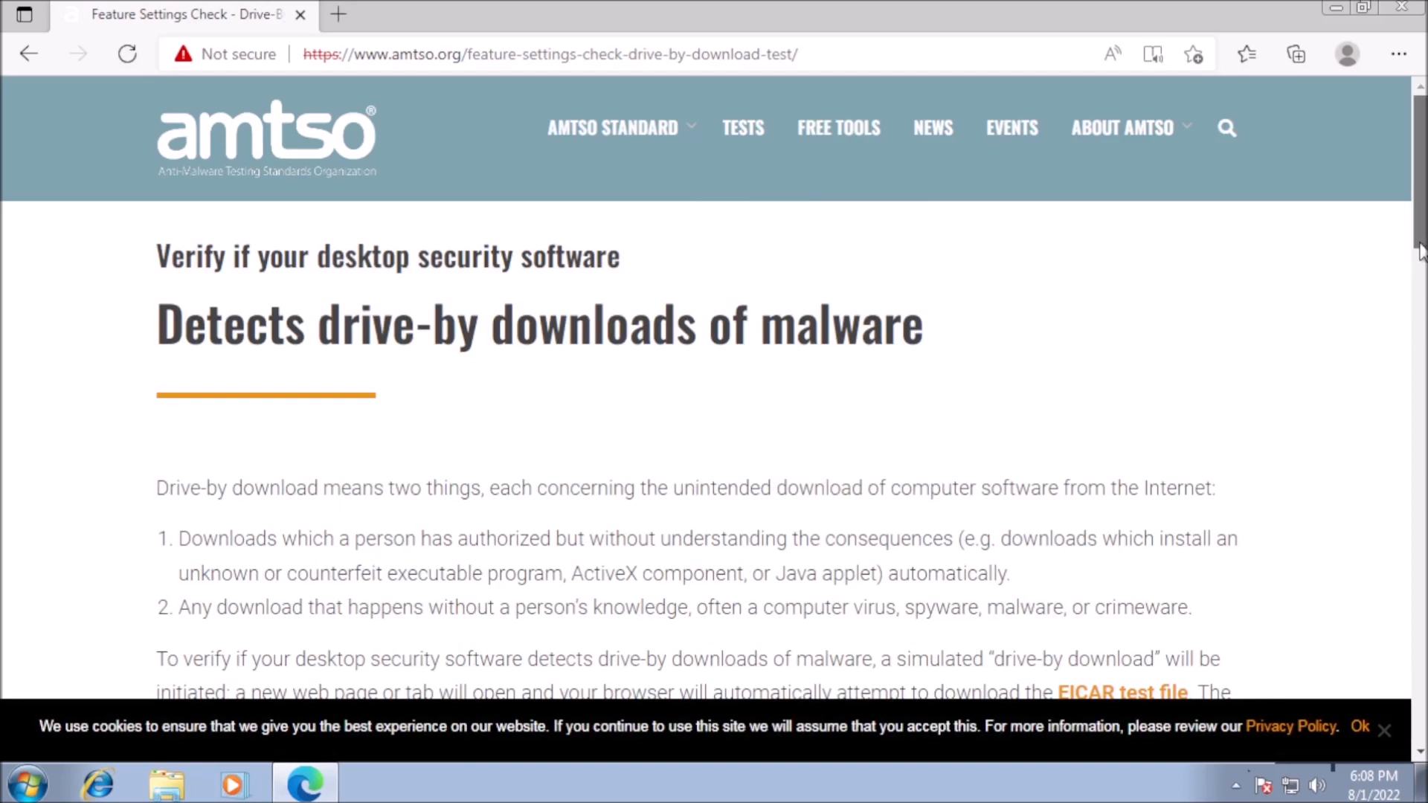
pyautogui.scroll(-3)
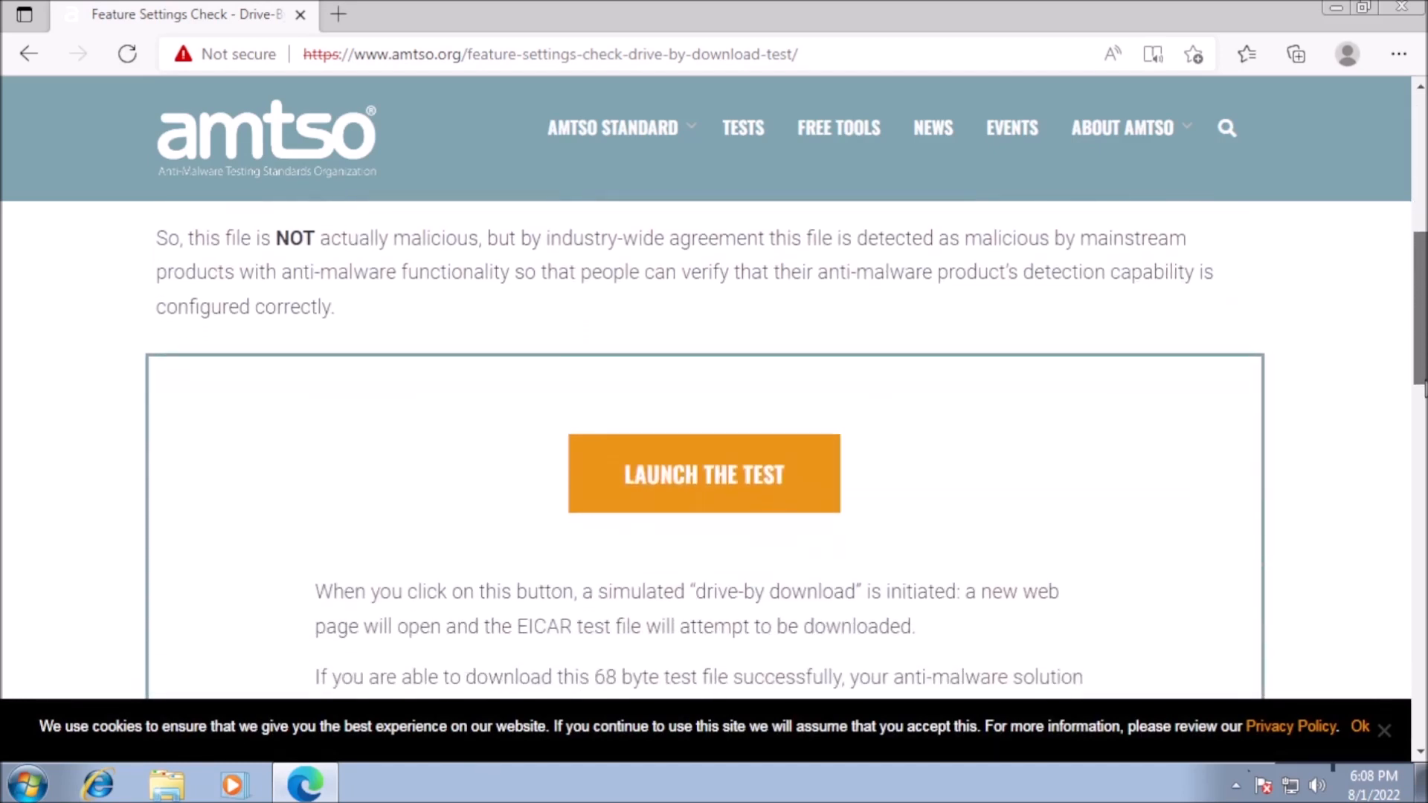
pyautogui.scroll(-3)
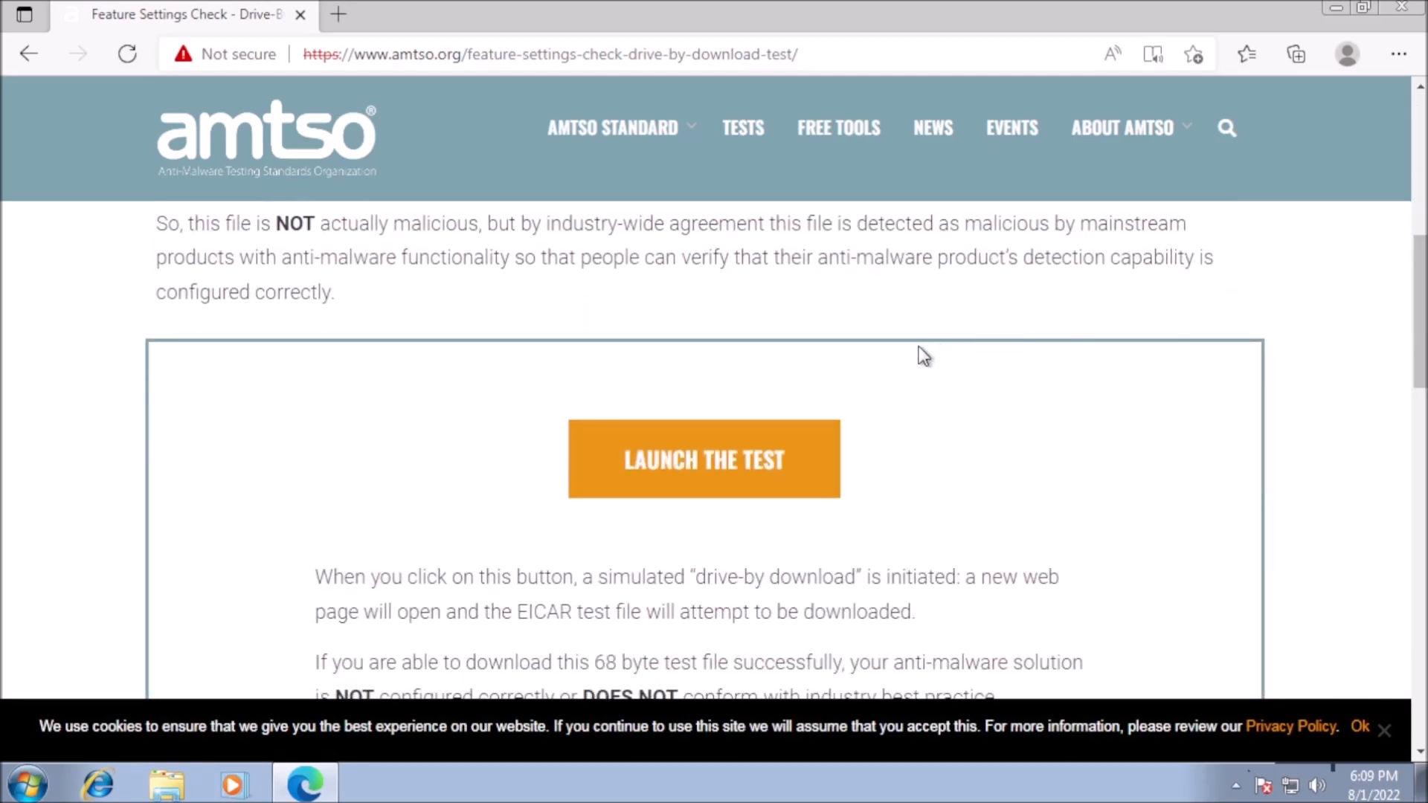
pyautogui.click(703, 459)
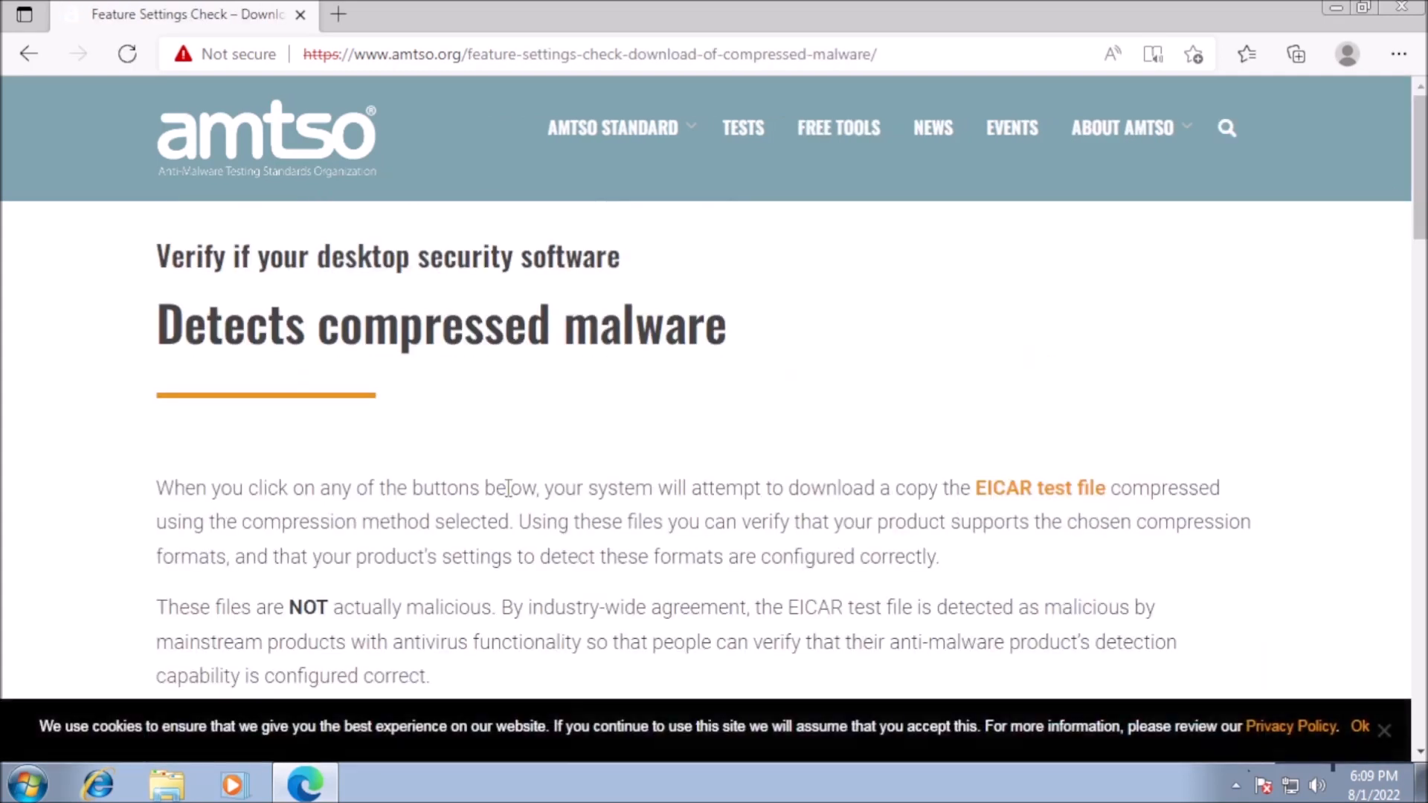
# Download the ZIP-format EICAR test file and dismiss Avast's Threat secured alert
pyautogui.scroll(-3)
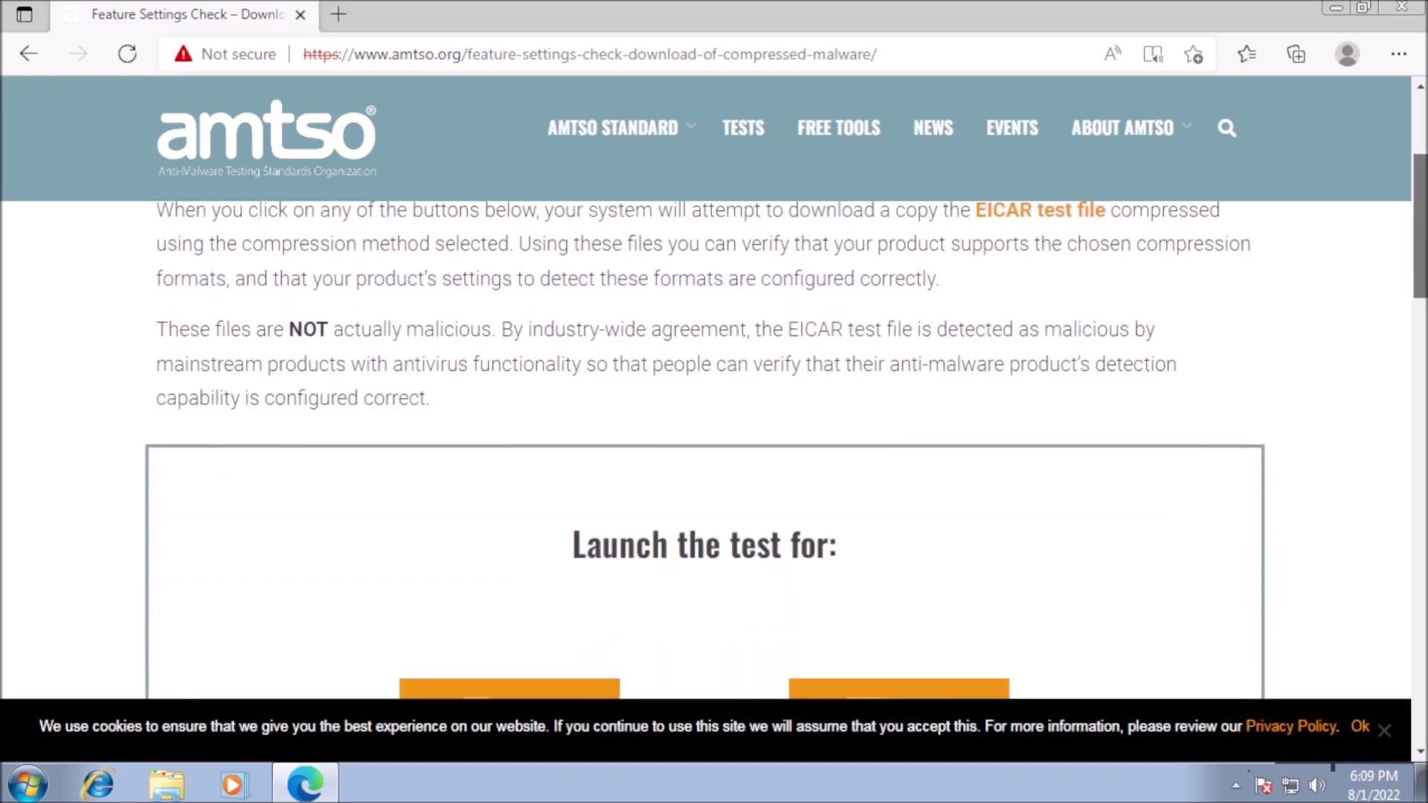
pyautogui.scroll(-3)
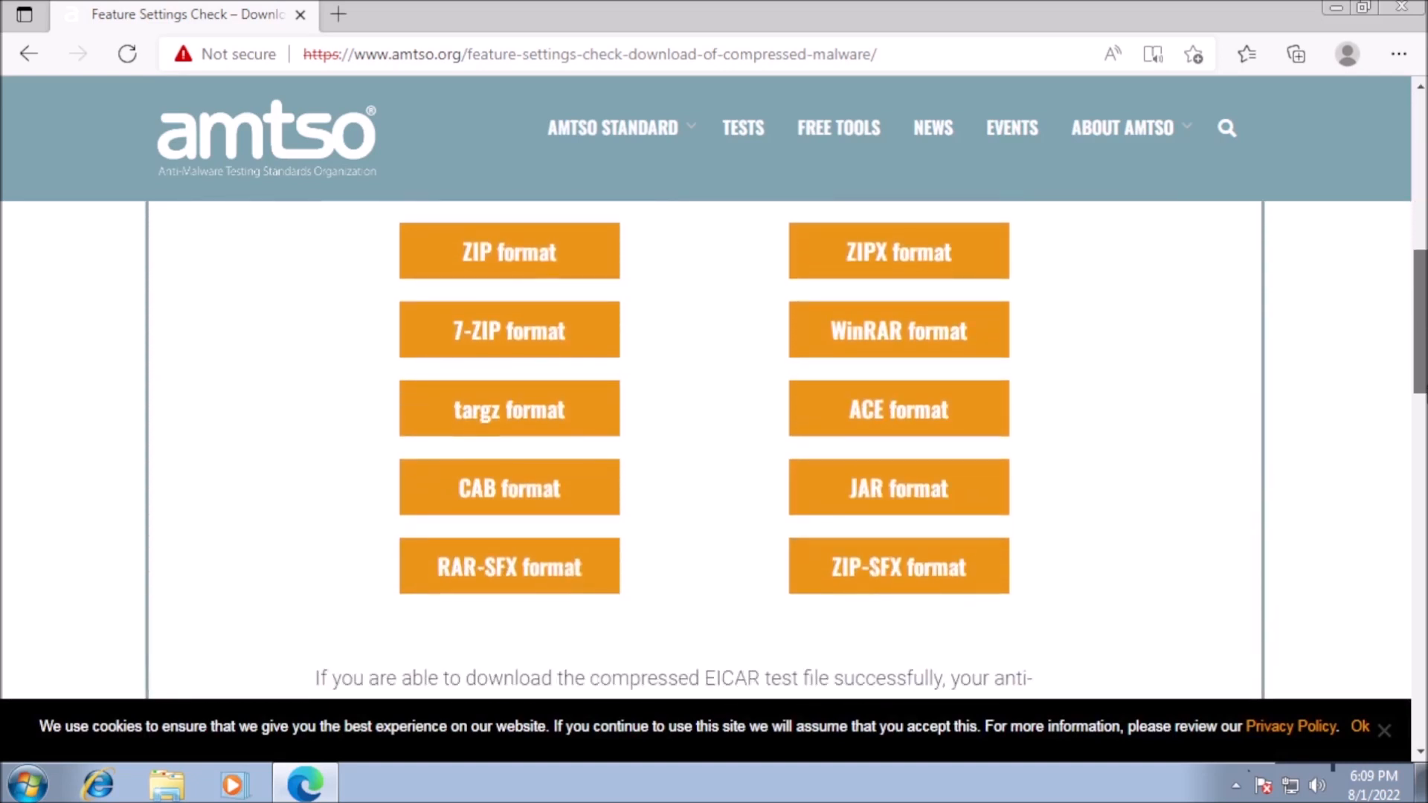
pyautogui.click(508, 252)
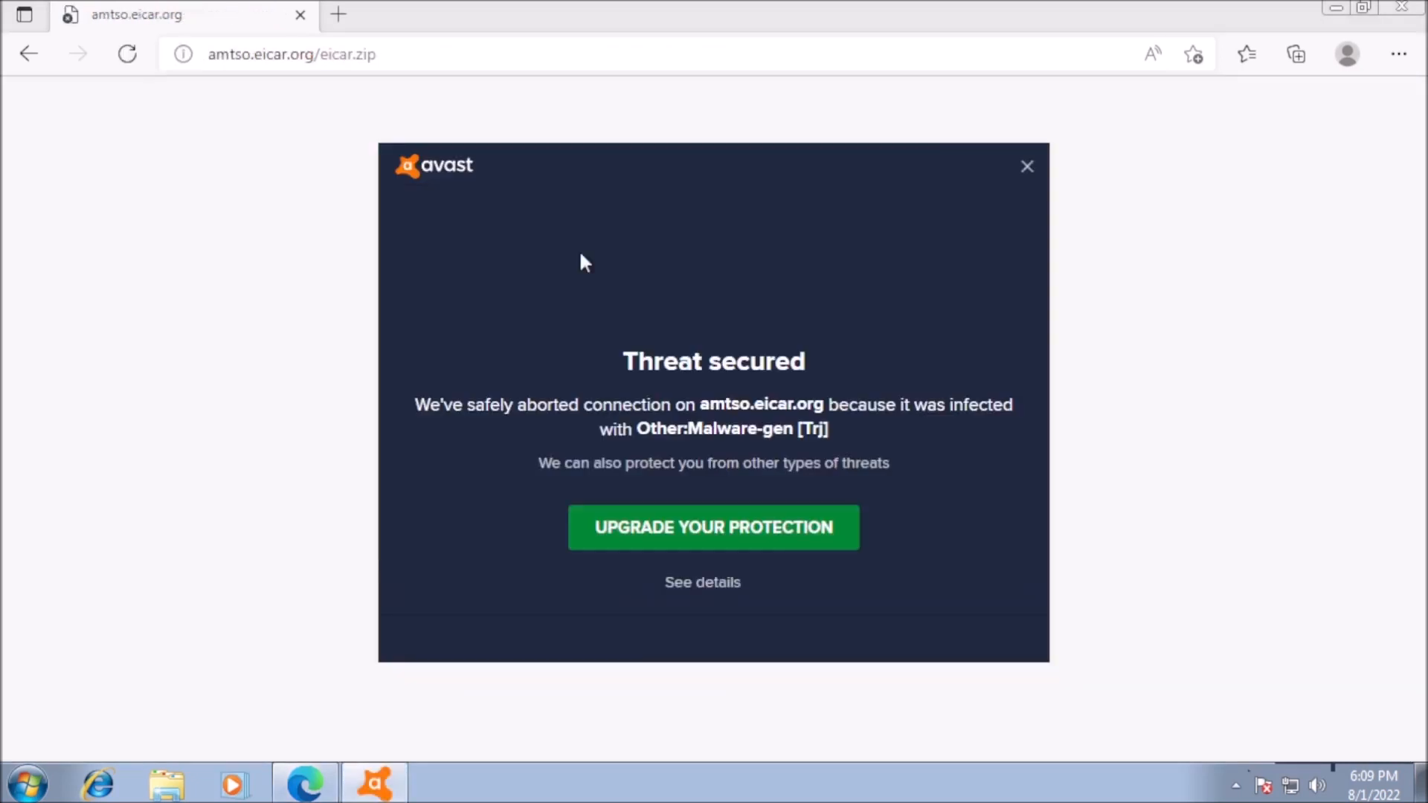
pyautogui.click(702, 582)
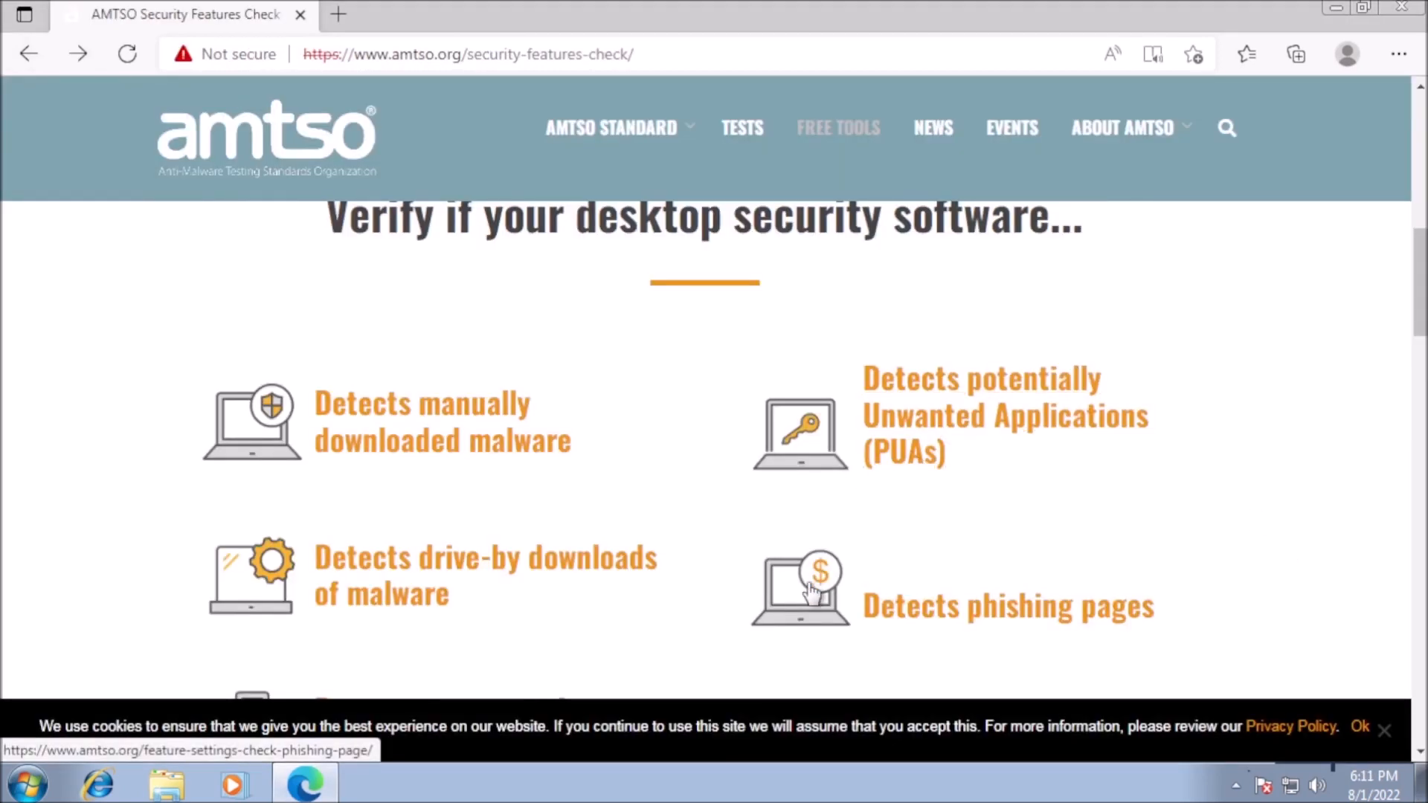
# Open 'Detects phishing pages' and launch the test so Avast flags URL:Phishing
pyautogui.click(800, 587)
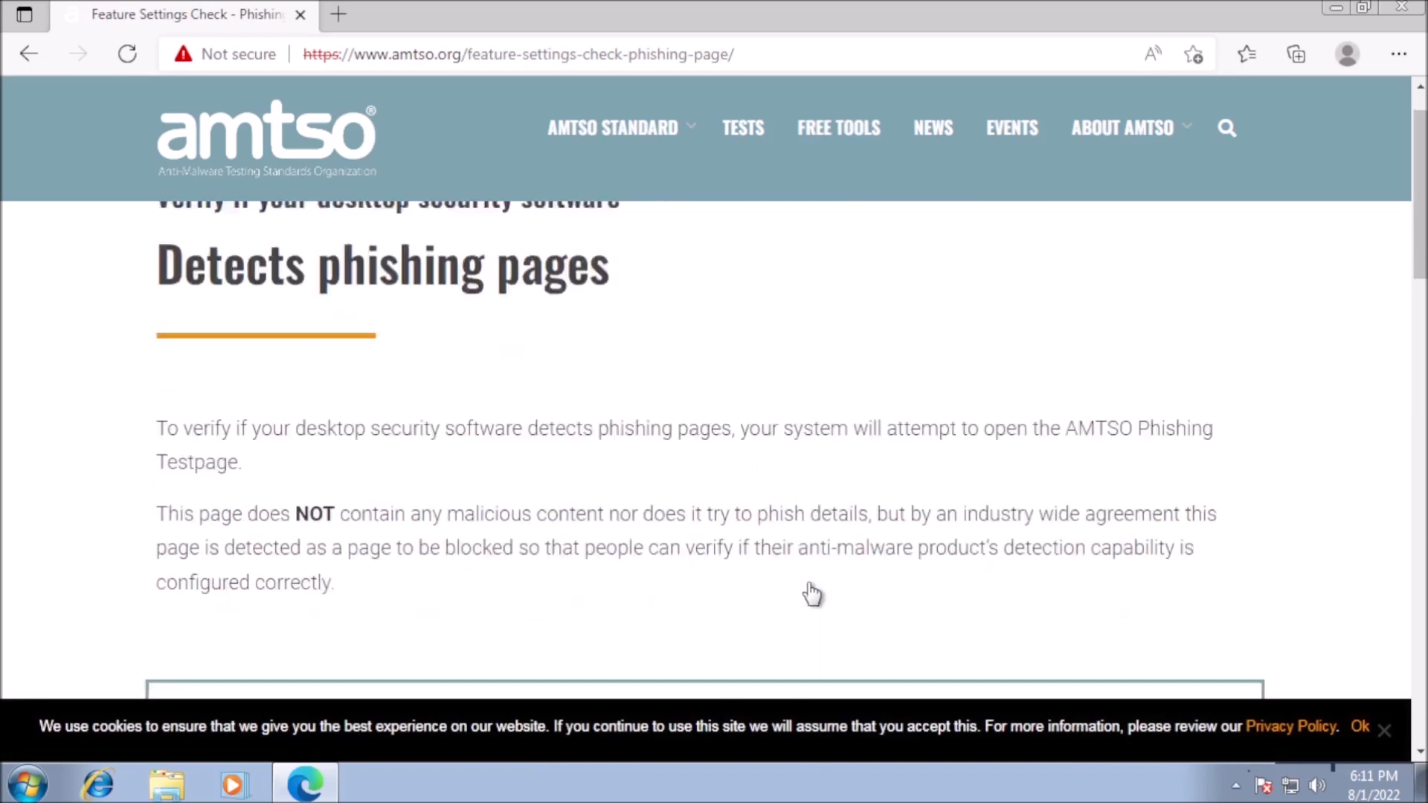
pyautogui.scroll(-3)
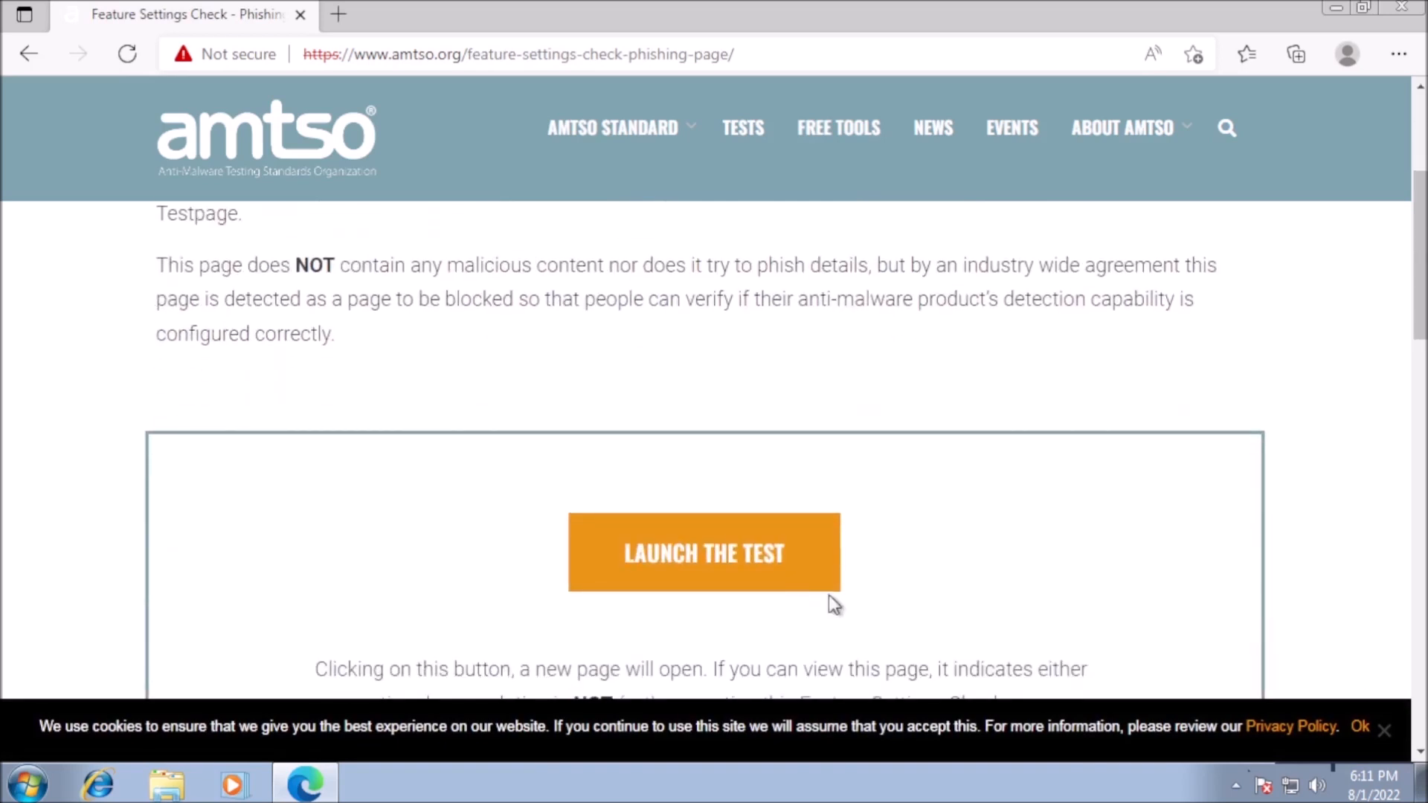
pyautogui.click(703, 552)
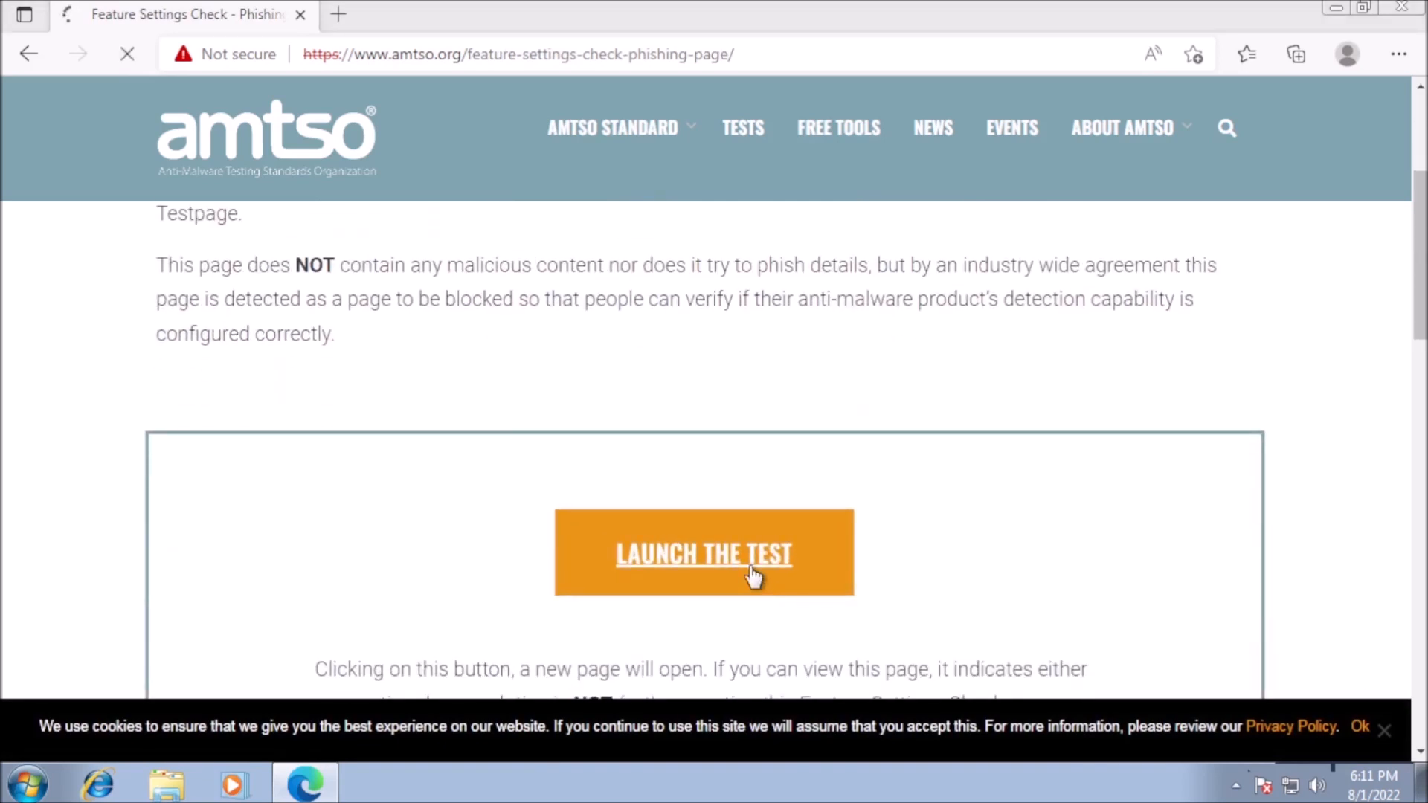
pyautogui.click(703, 552)
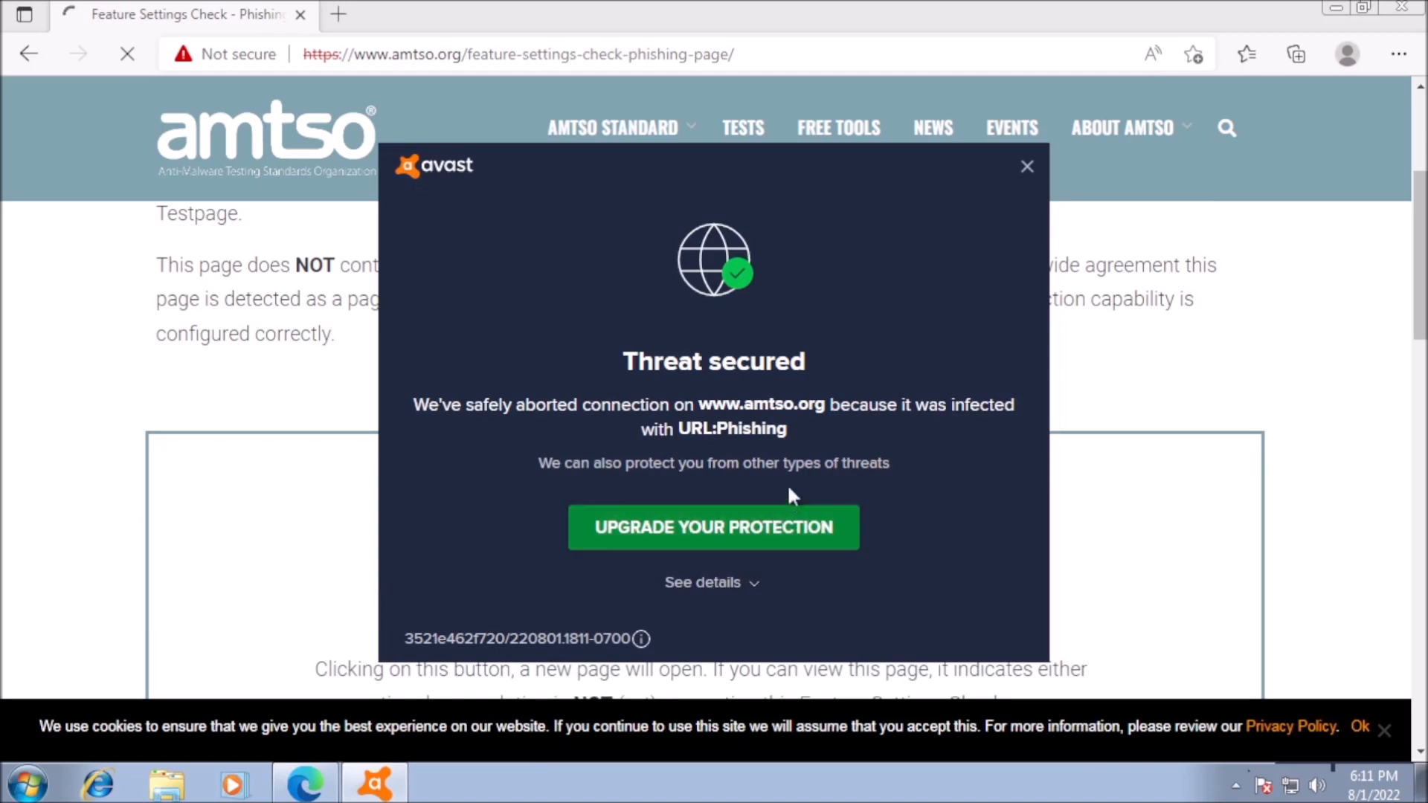
pyautogui.moveTo(890, 534)
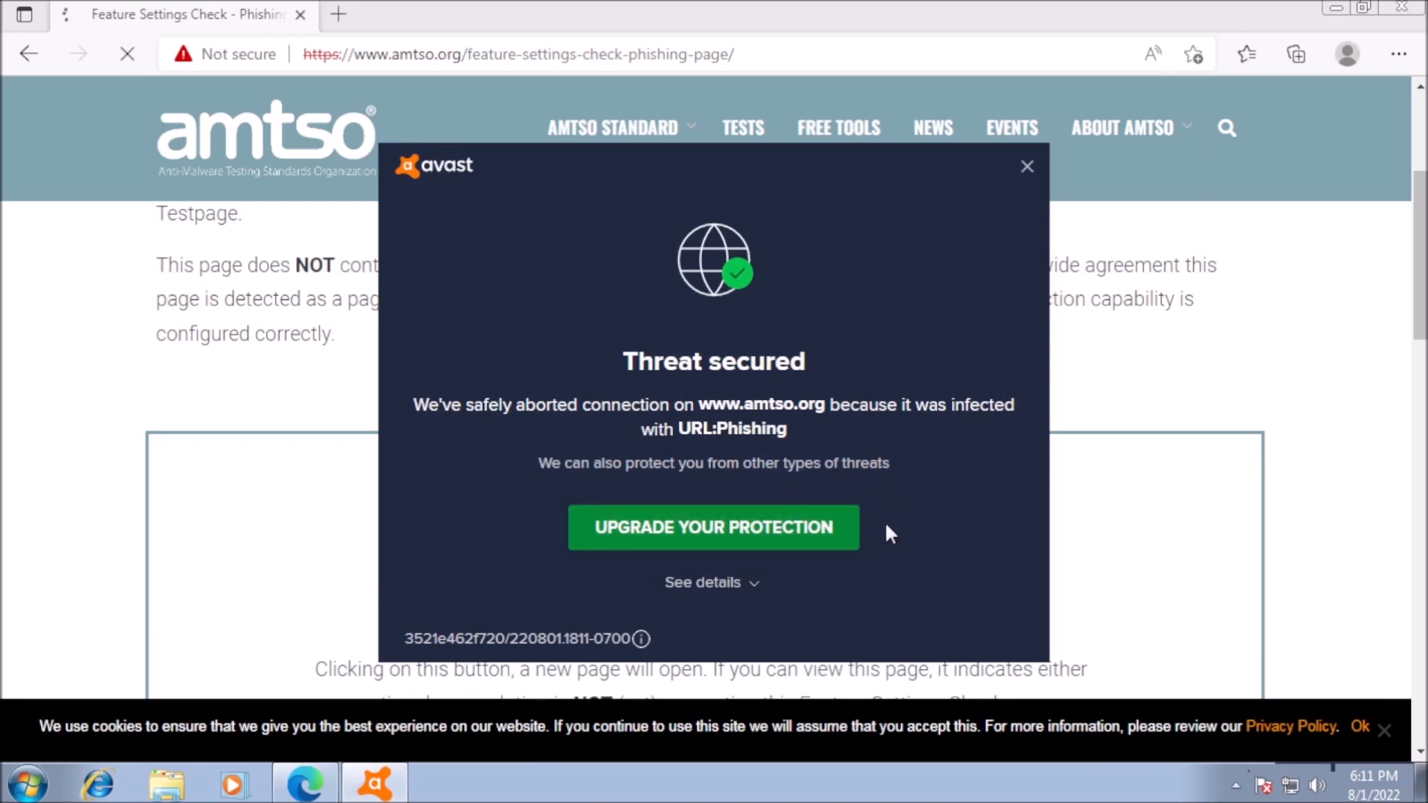